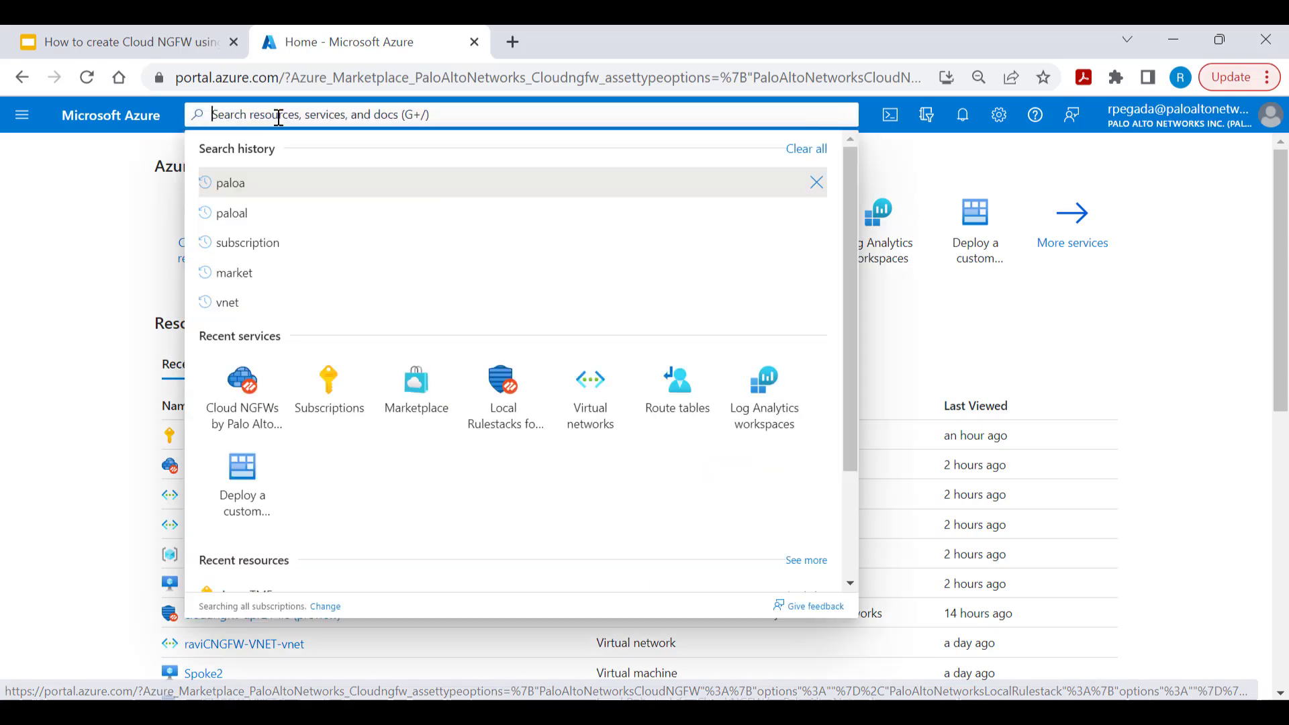
# Step: Search 'palo' and open the Cloud NGFWs by Palo Alto Networks service
pyautogui.write('palo')
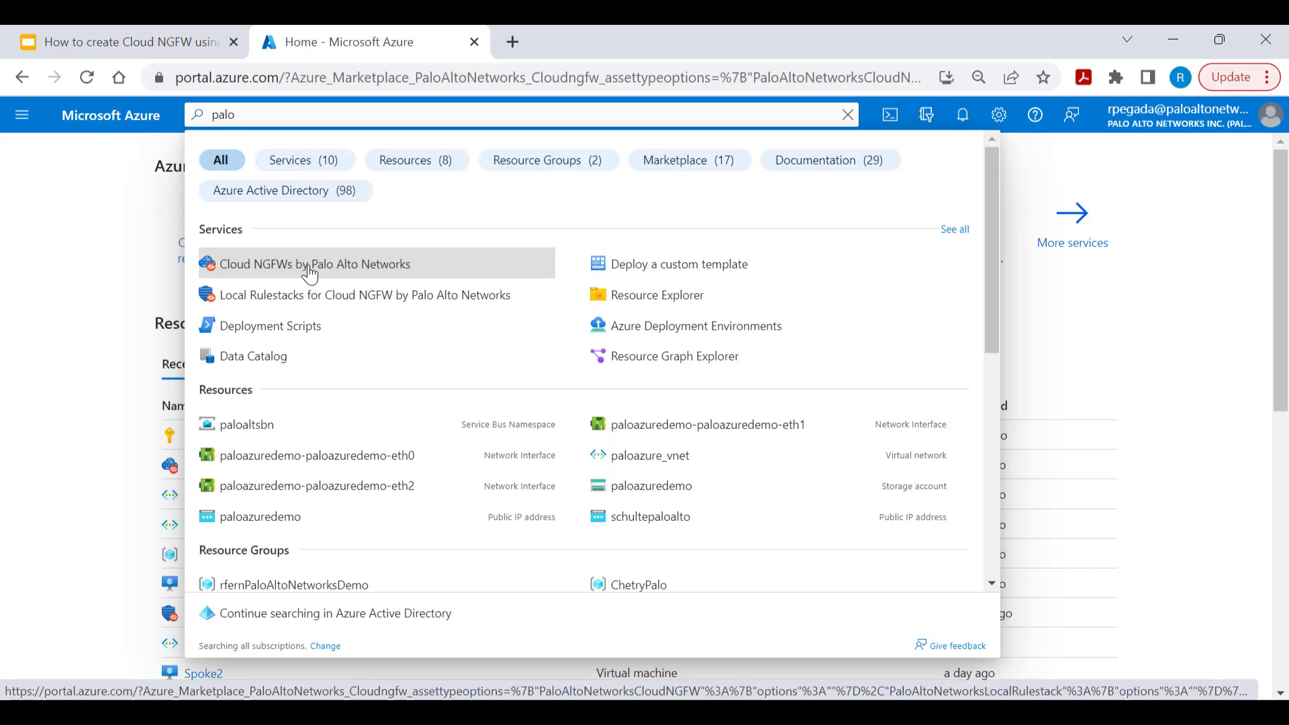
pyautogui.click(314, 264)
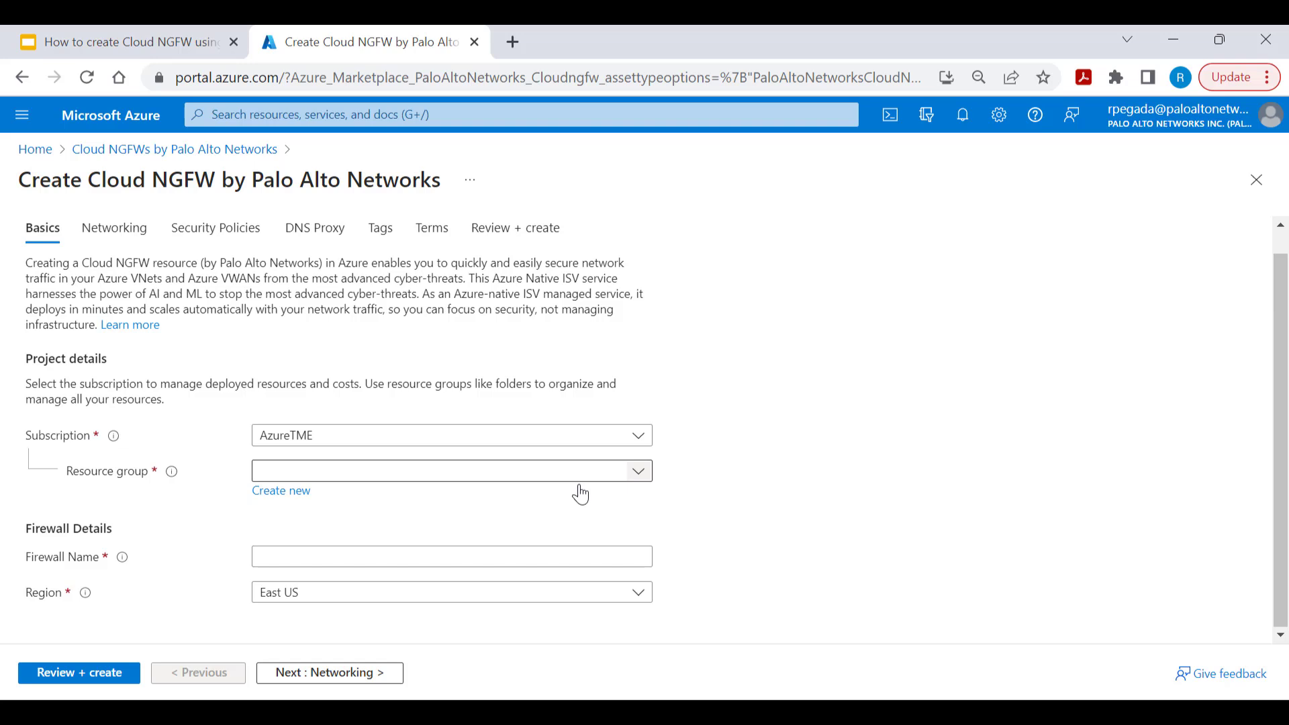
pyautogui.moveTo(281, 491)
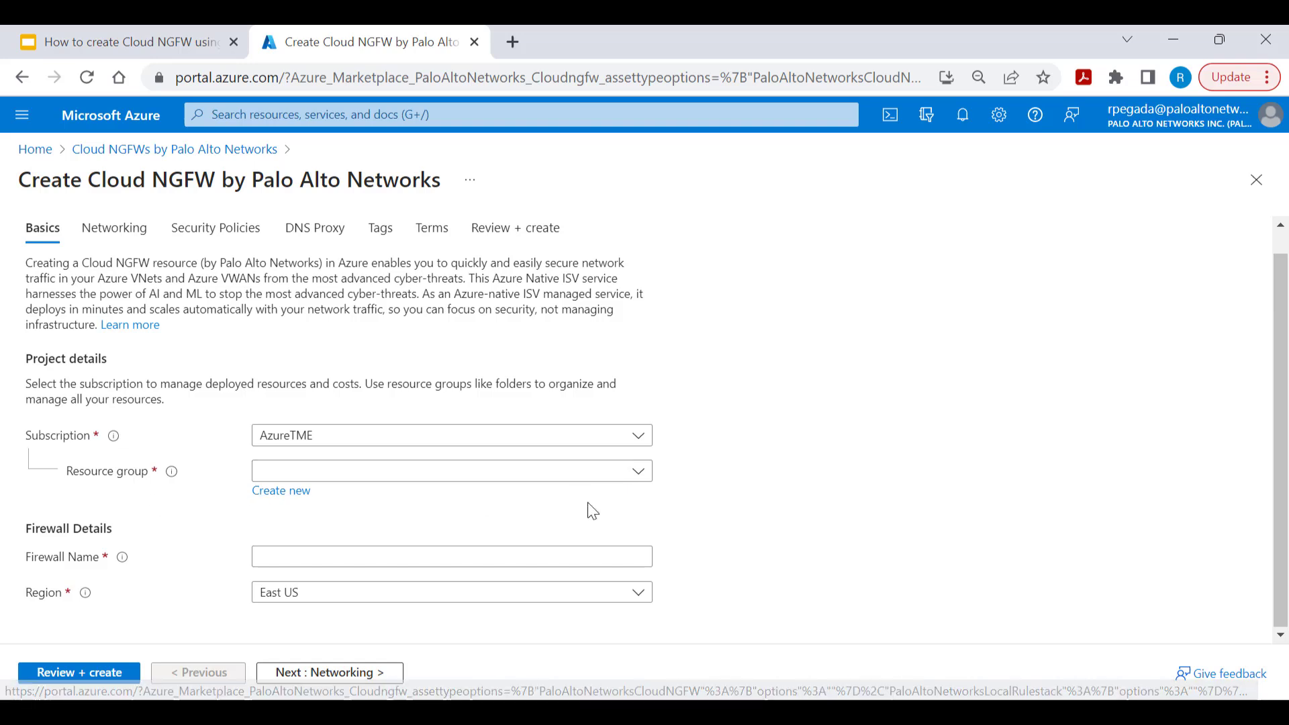
# Step: Create a new resource group named DemoRG for the firewall
pyautogui.click(450, 470)
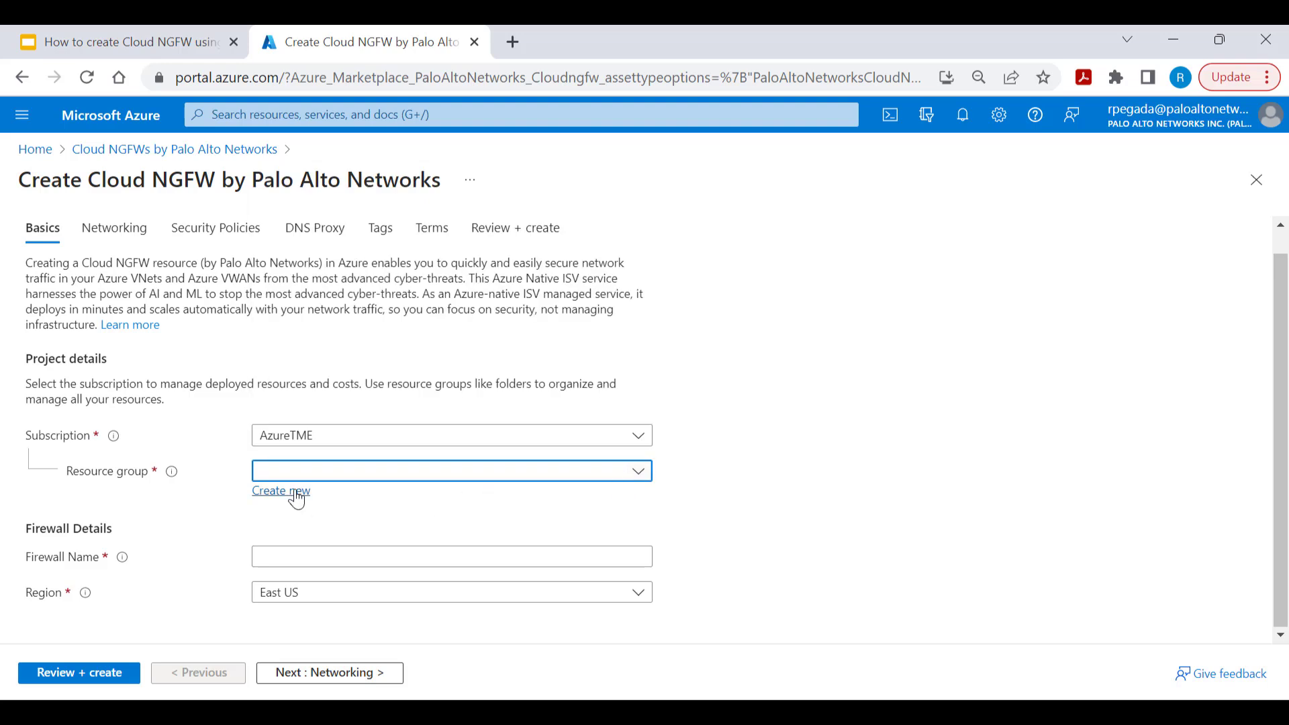
pyautogui.write('Dem')
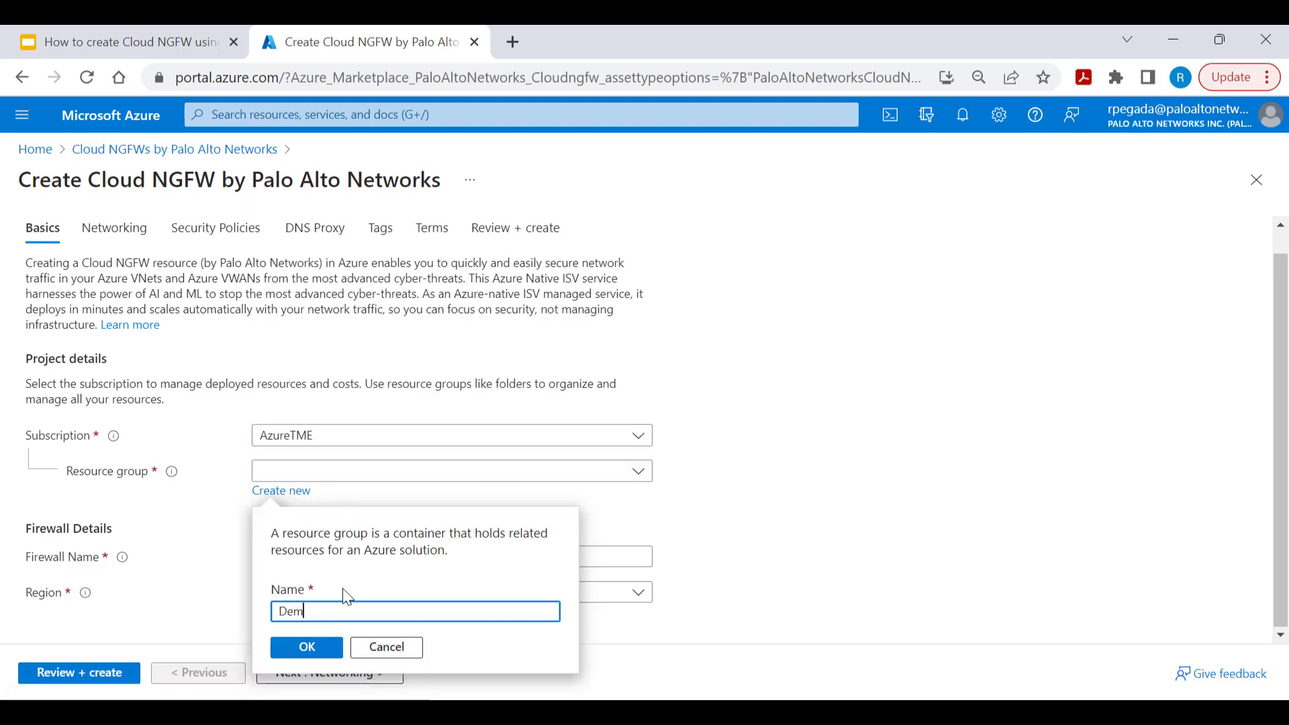
pyautogui.click(306, 648)
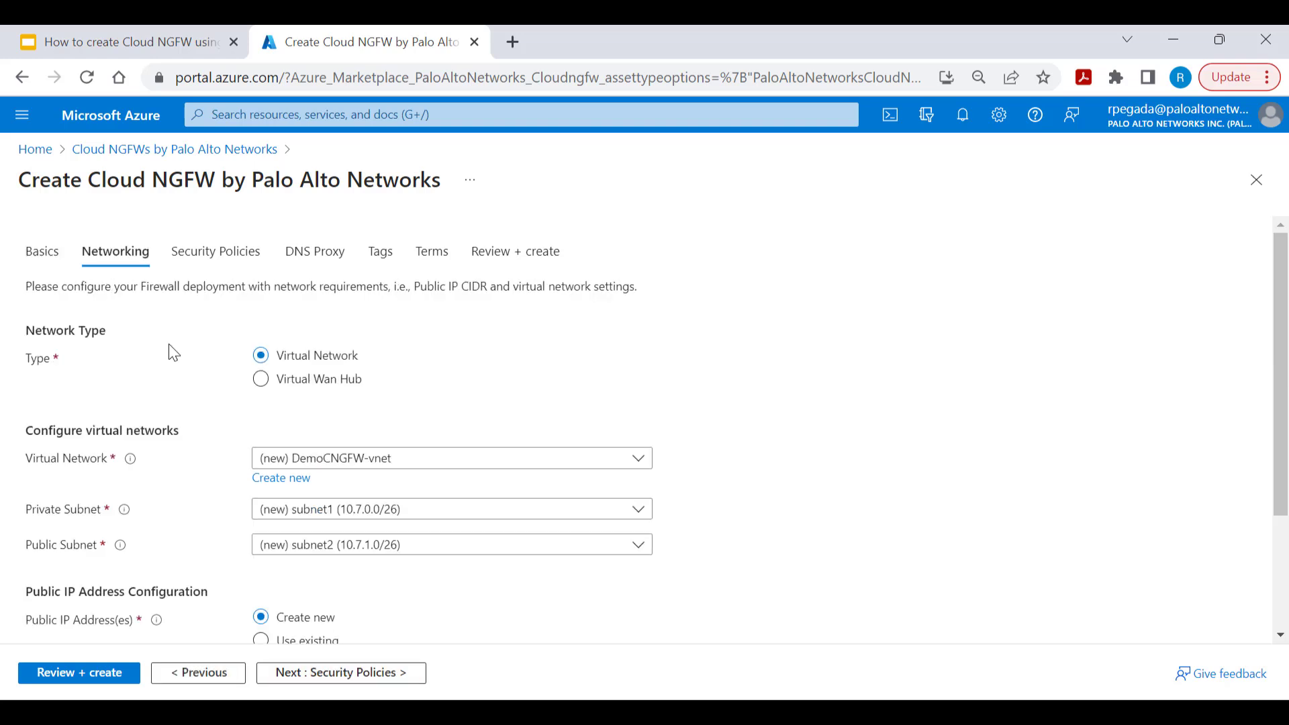
pyautogui.moveTo(243, 403)
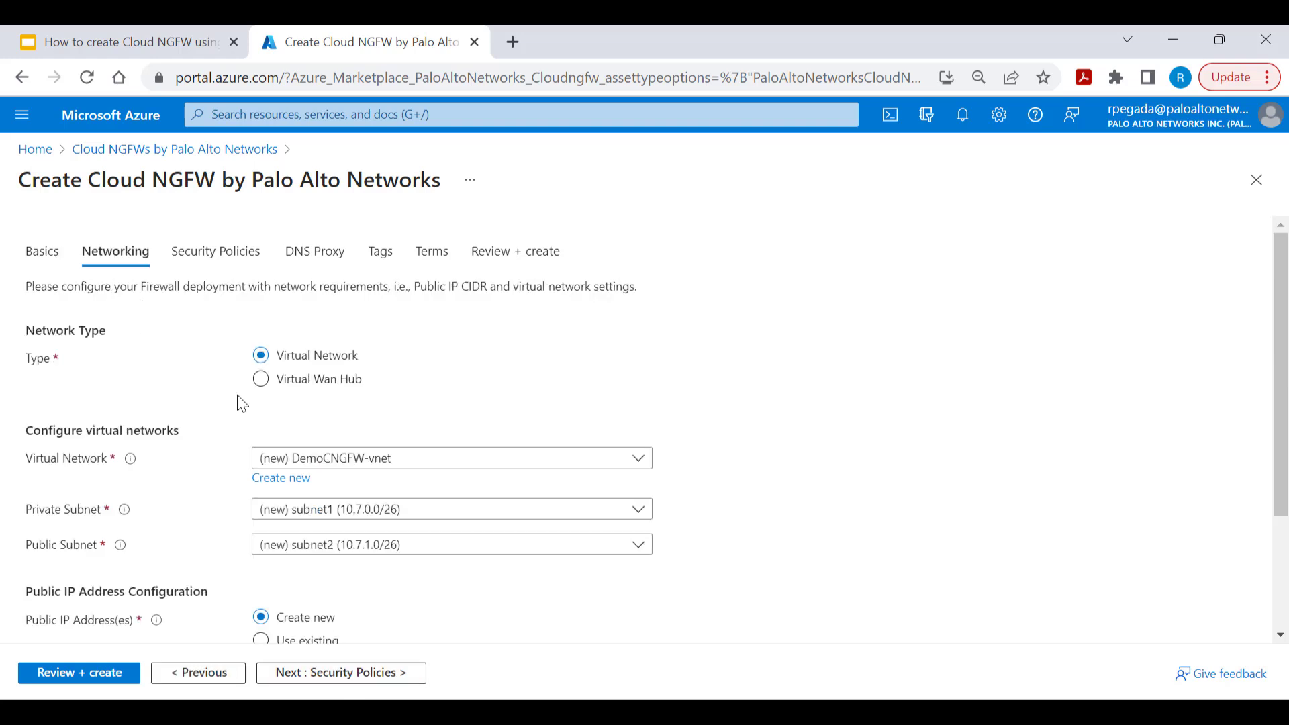
pyautogui.moveTo(331, 372)
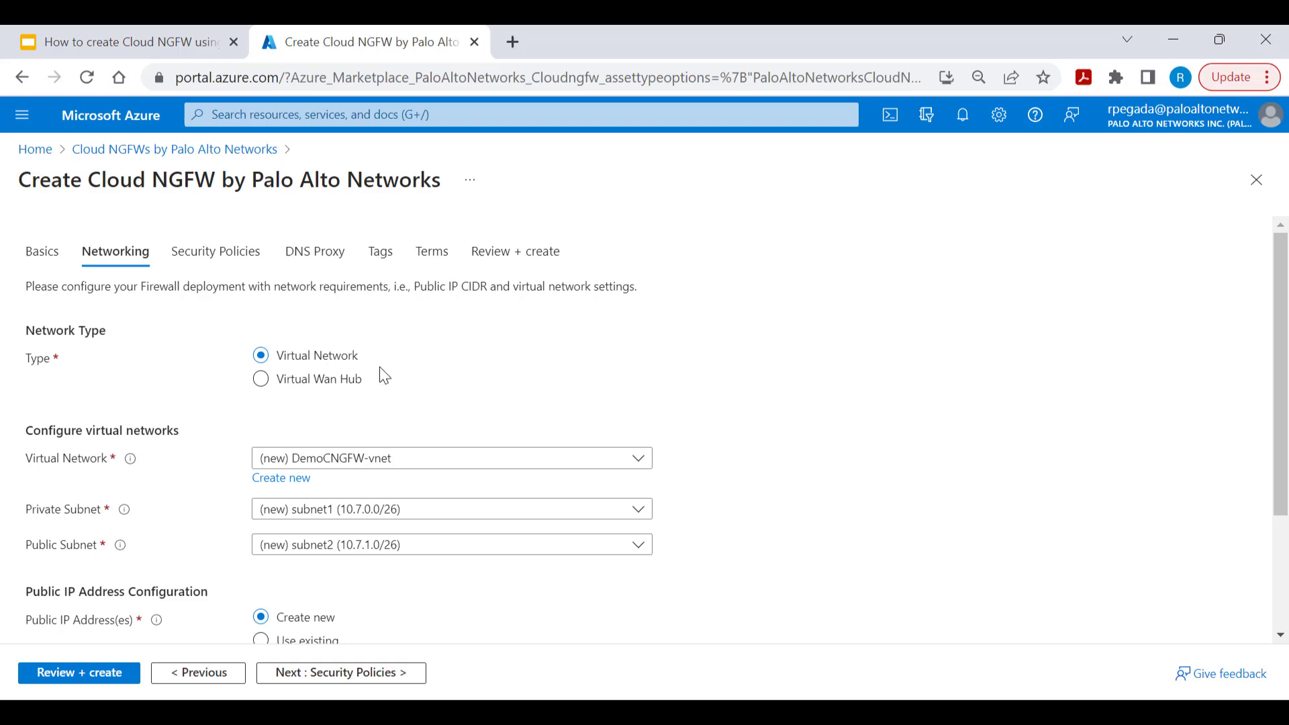
pyautogui.moveTo(339, 367)
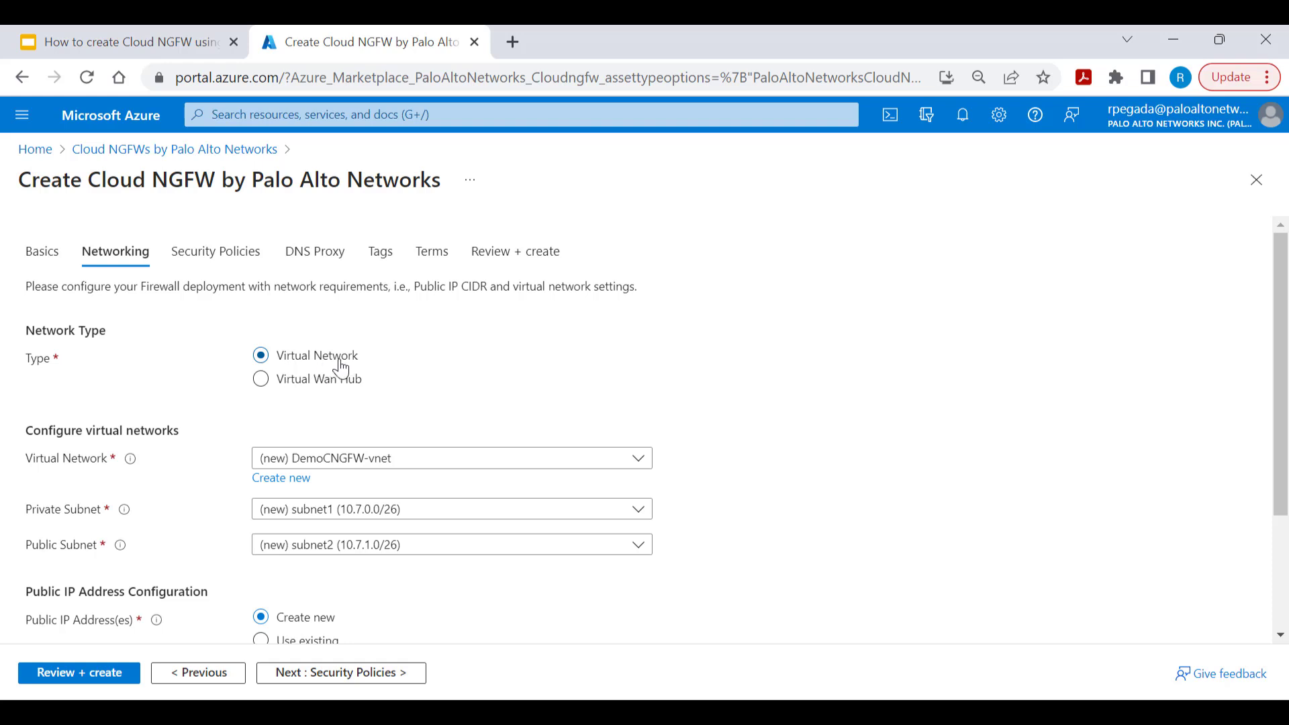
pyautogui.moveTo(148, 474)
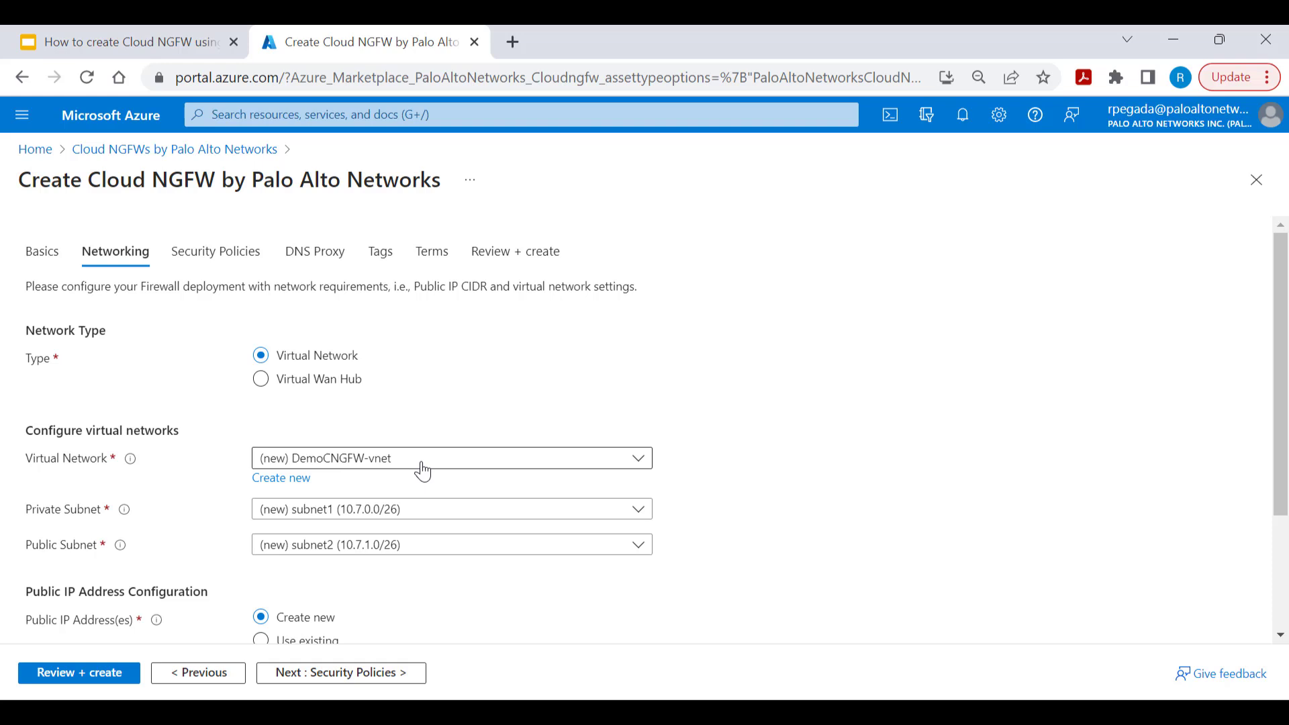
pyautogui.moveTo(646, 485)
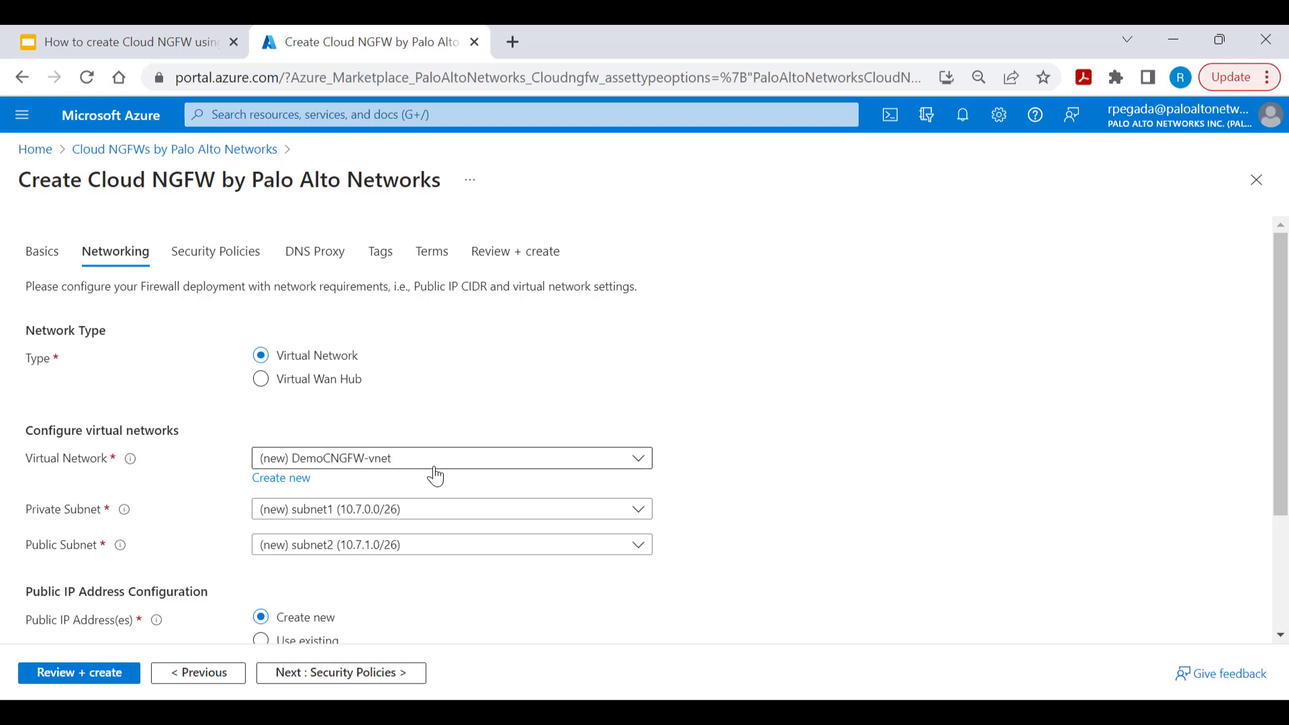
pyautogui.moveTo(306, 566)
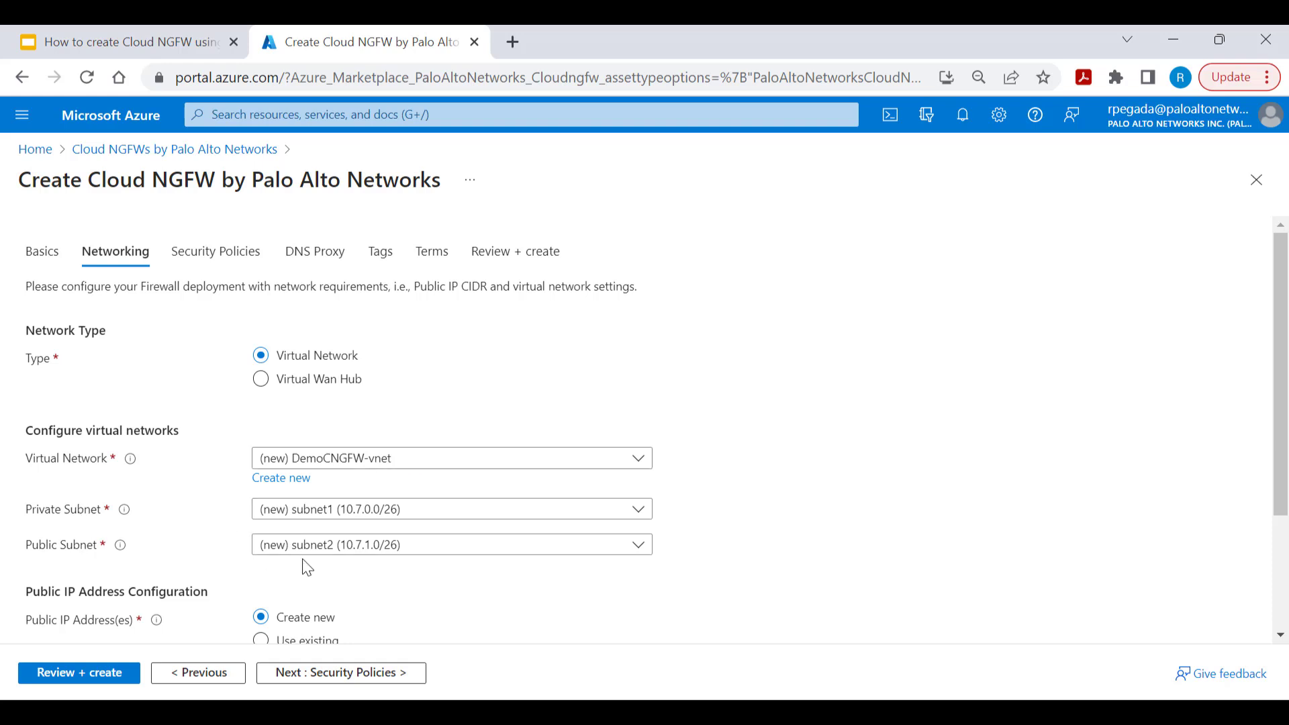
pyautogui.moveTo(329, 567)
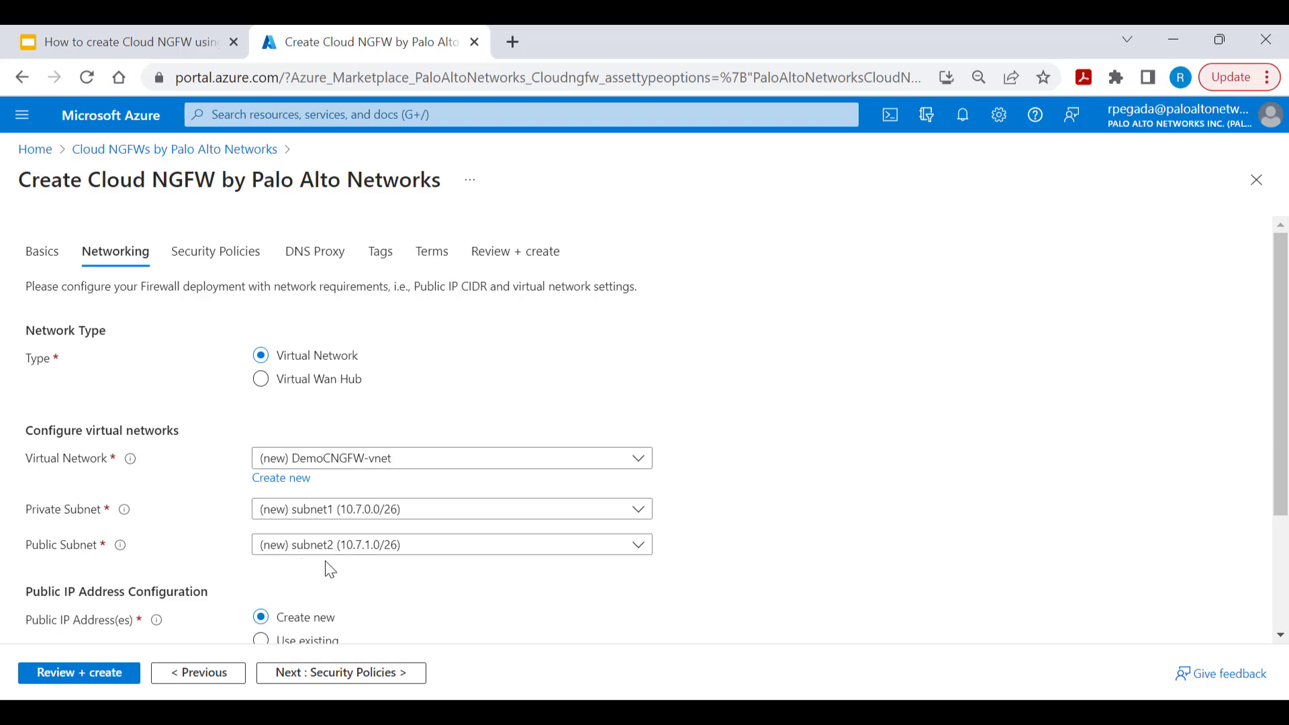
pyautogui.click(451, 458)
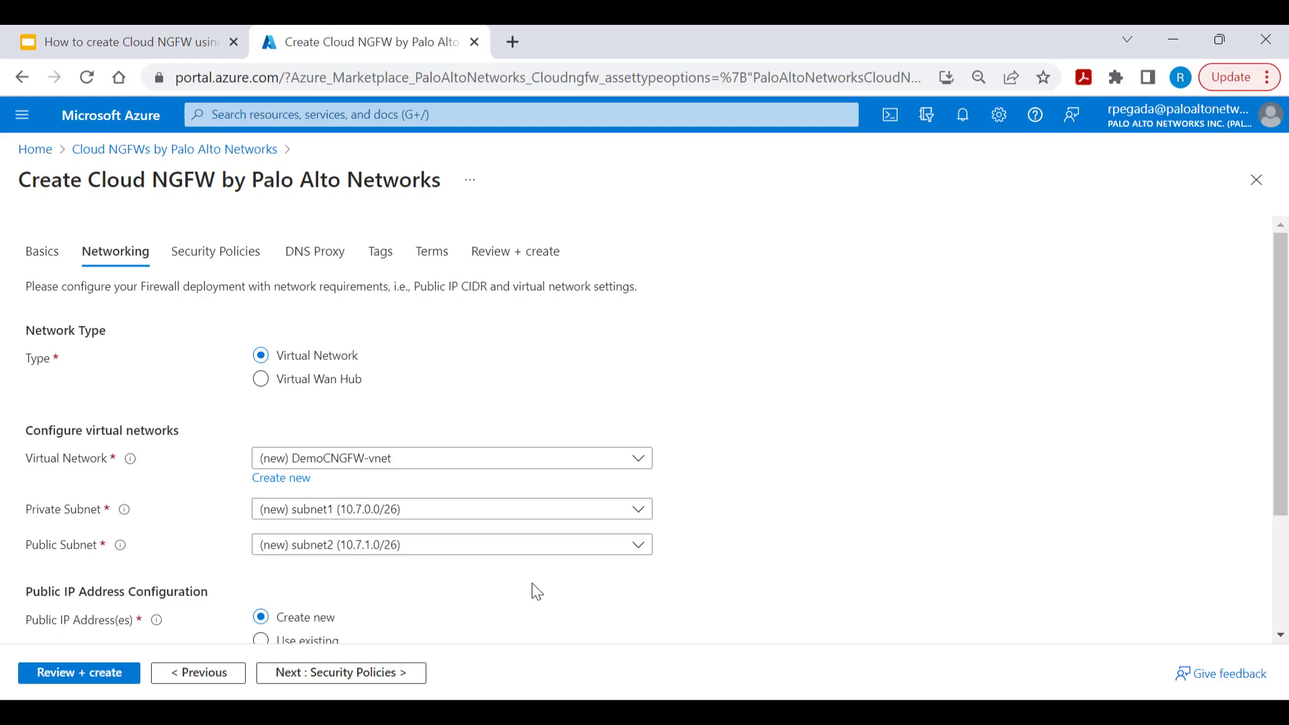
# Step: Keep new public IP DemoCNGFW-public-ip and enable Source NAT reusing that same IP
pyautogui.scroll(-3)
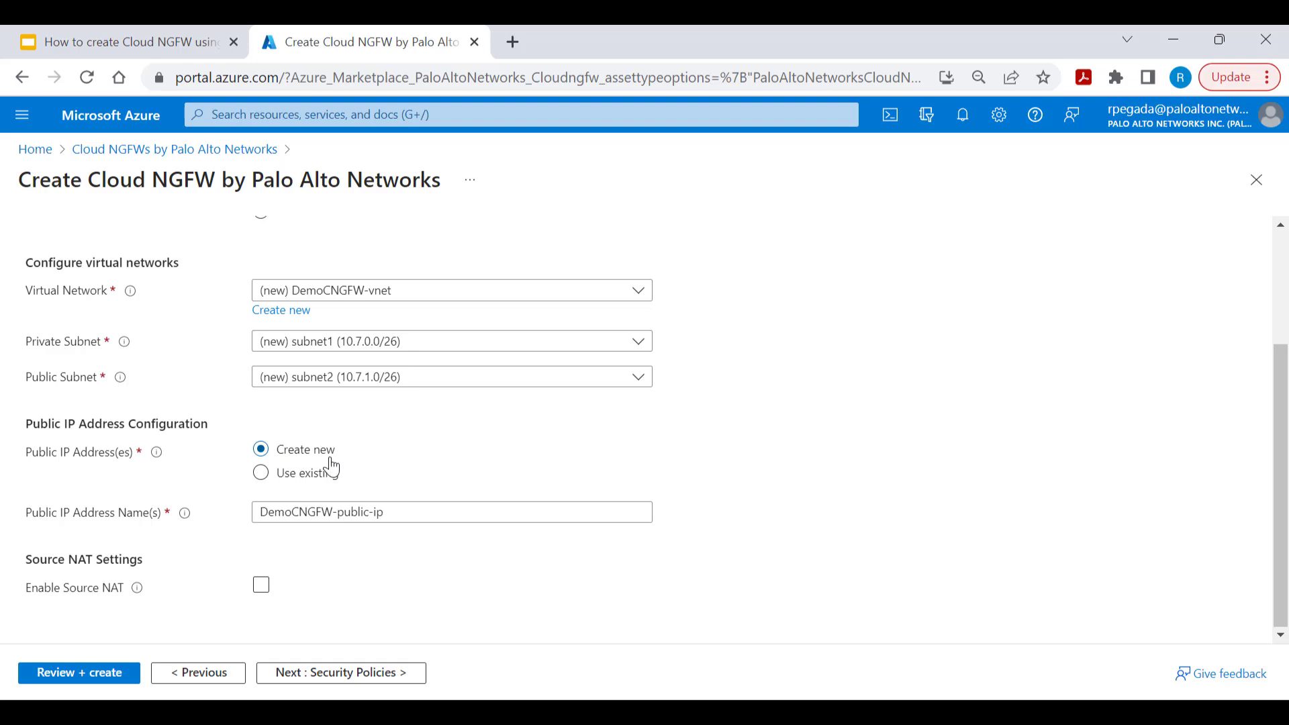
pyautogui.click(261, 473)
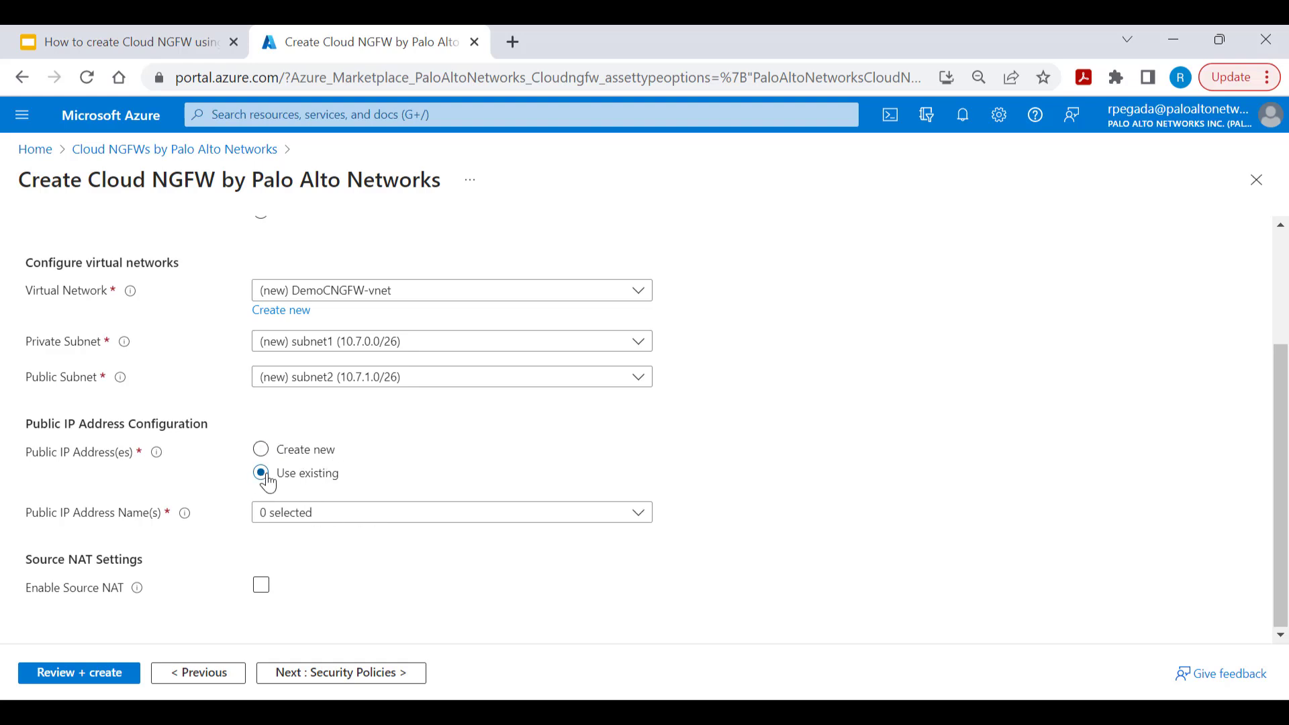
pyautogui.click(261, 449)
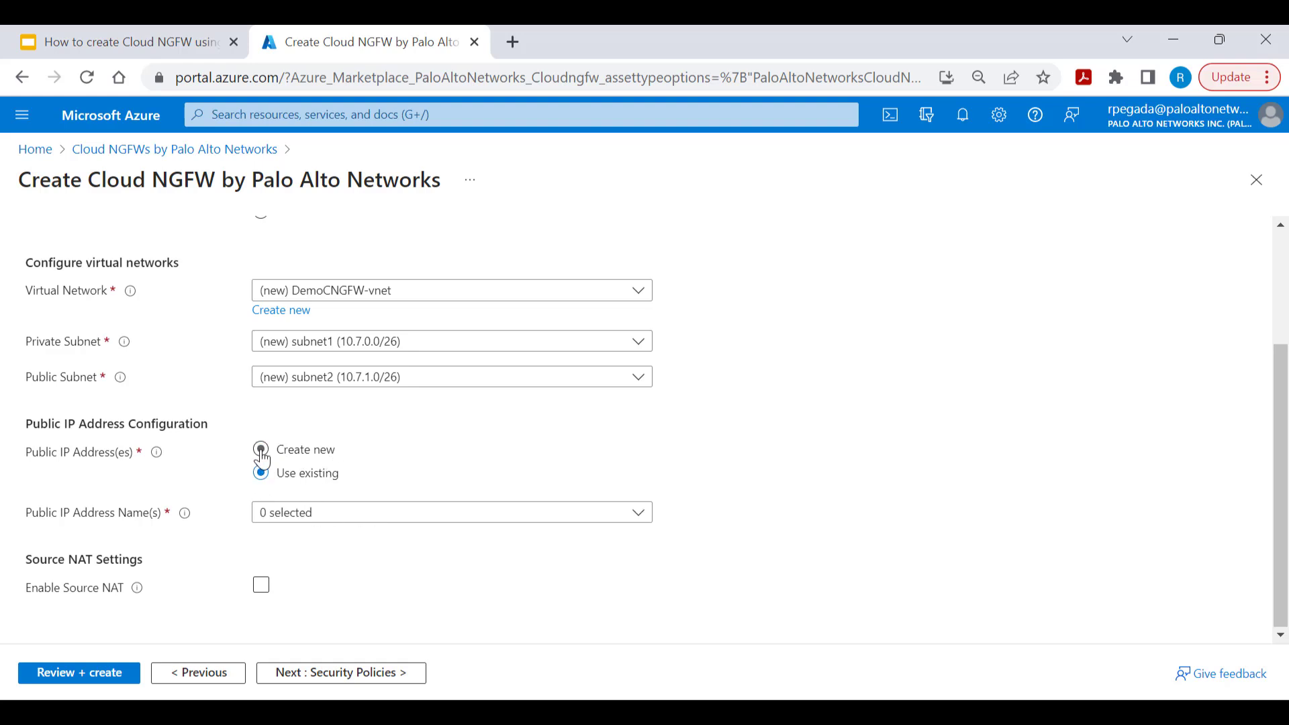
pyautogui.click(261, 449)
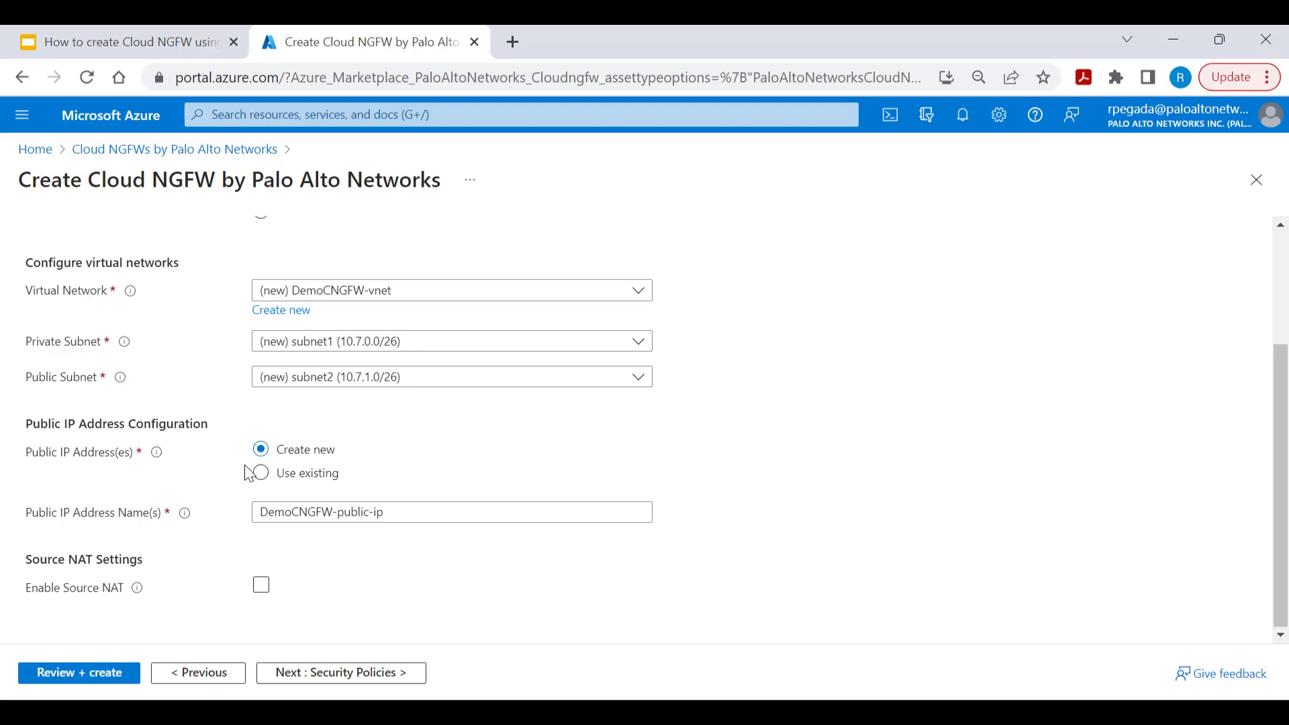
pyautogui.click(260, 585)
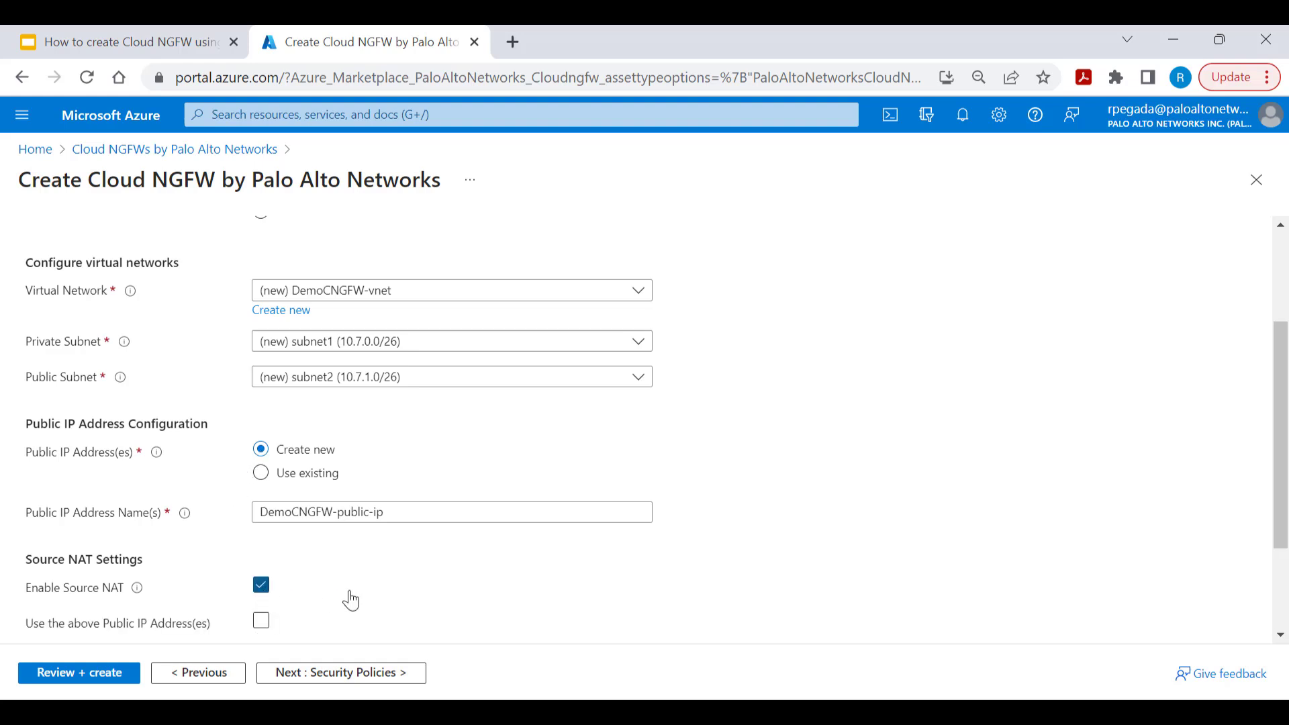
pyautogui.click(261, 620)
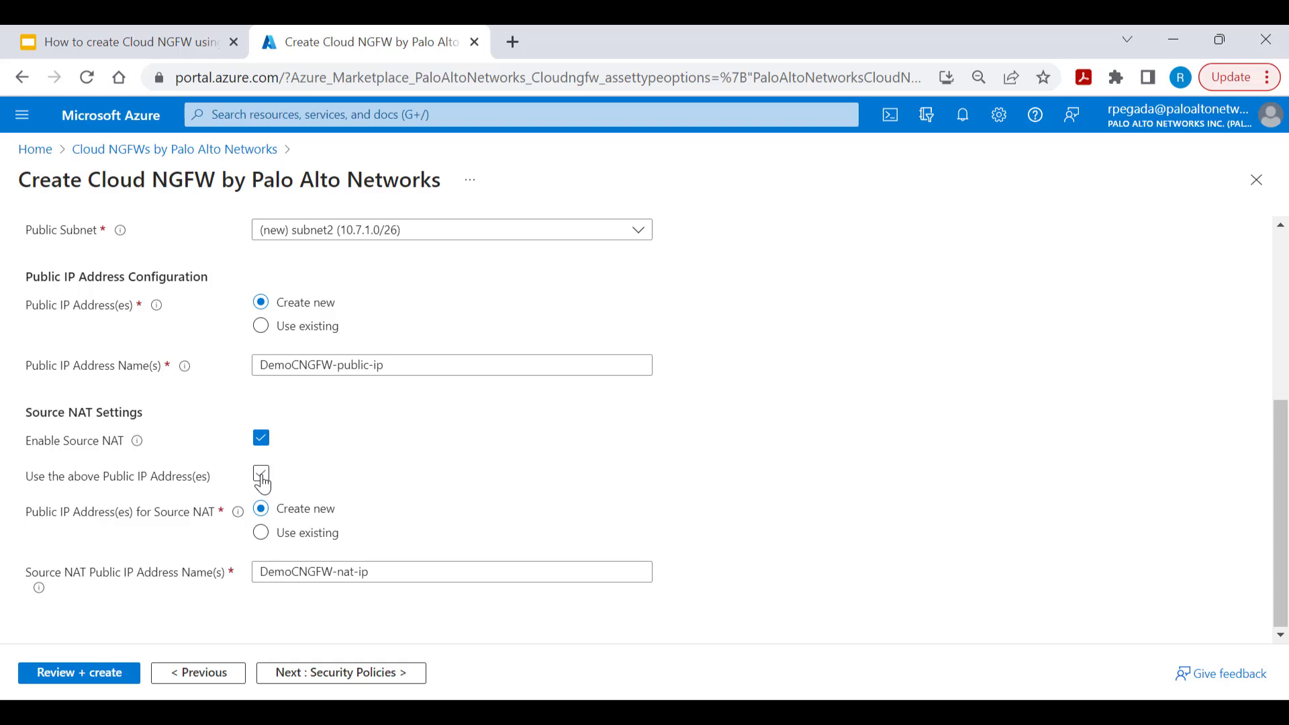
pyautogui.click(260, 473)
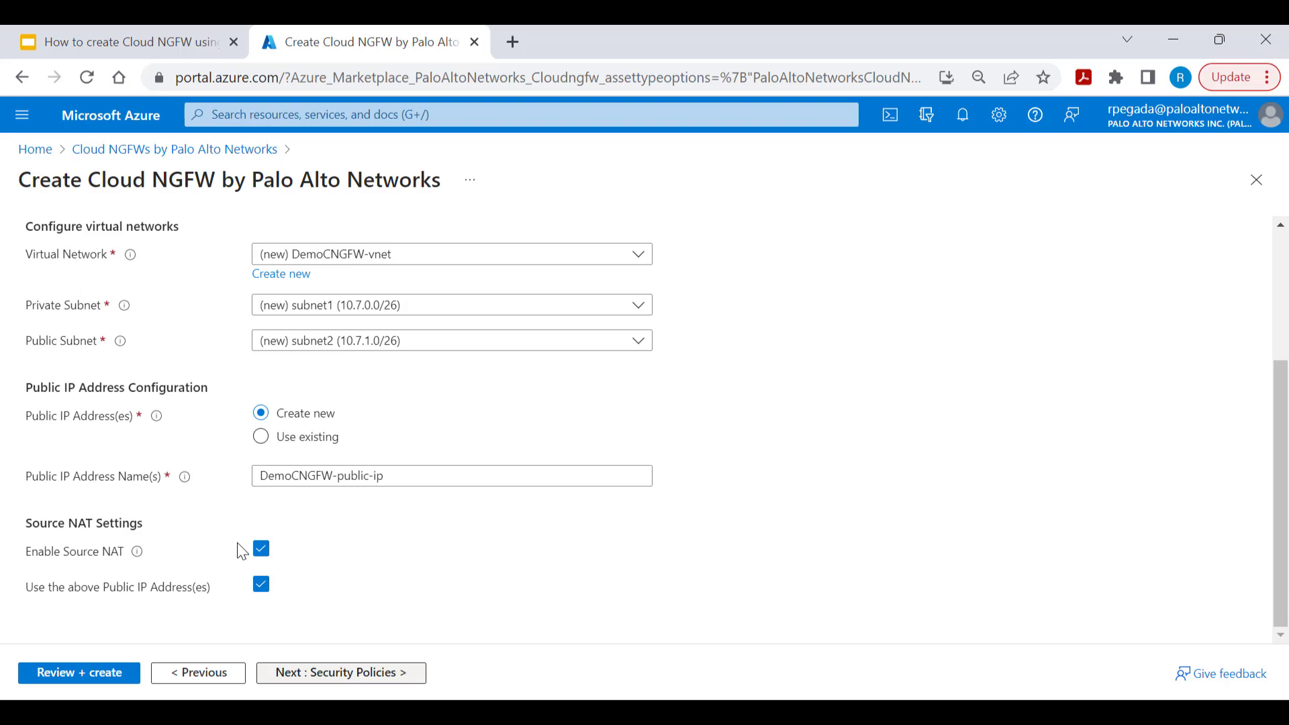
# Step: Choose Allow all rules for the new local rulestack DemoCNGFW-lrs
pyautogui.click(341, 673)
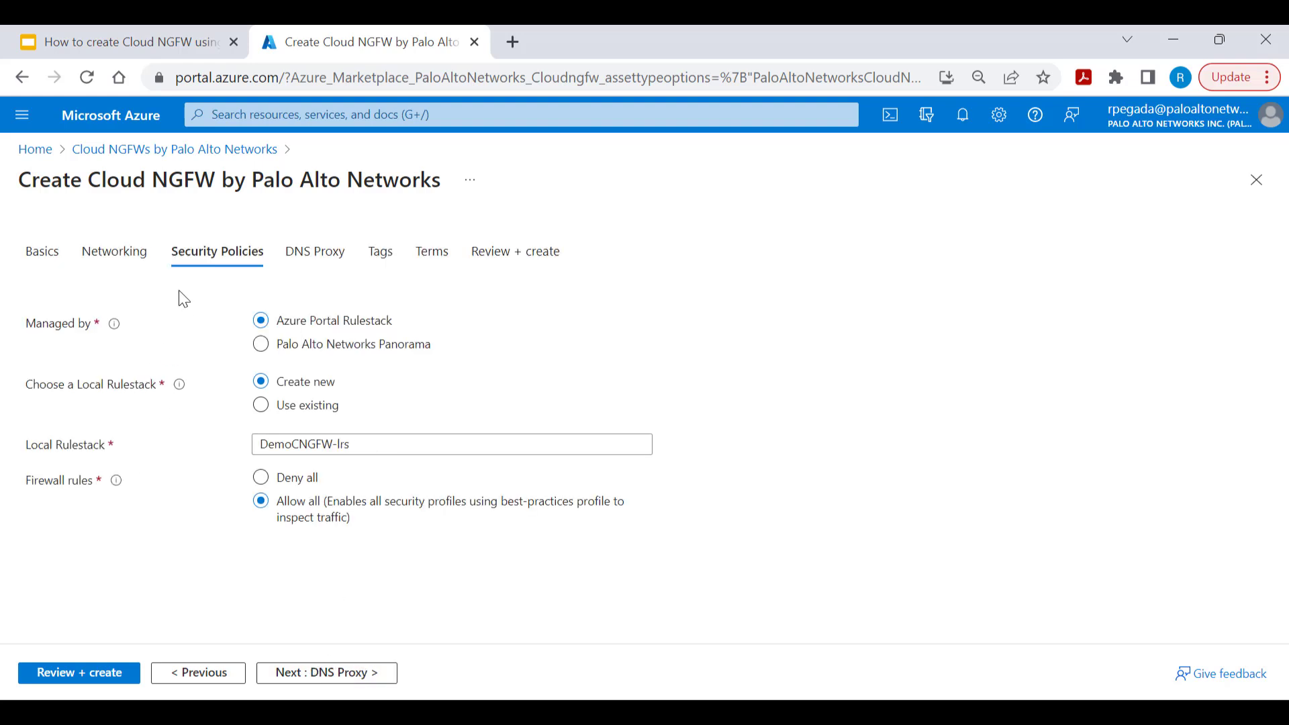
pyautogui.moveTo(190, 289)
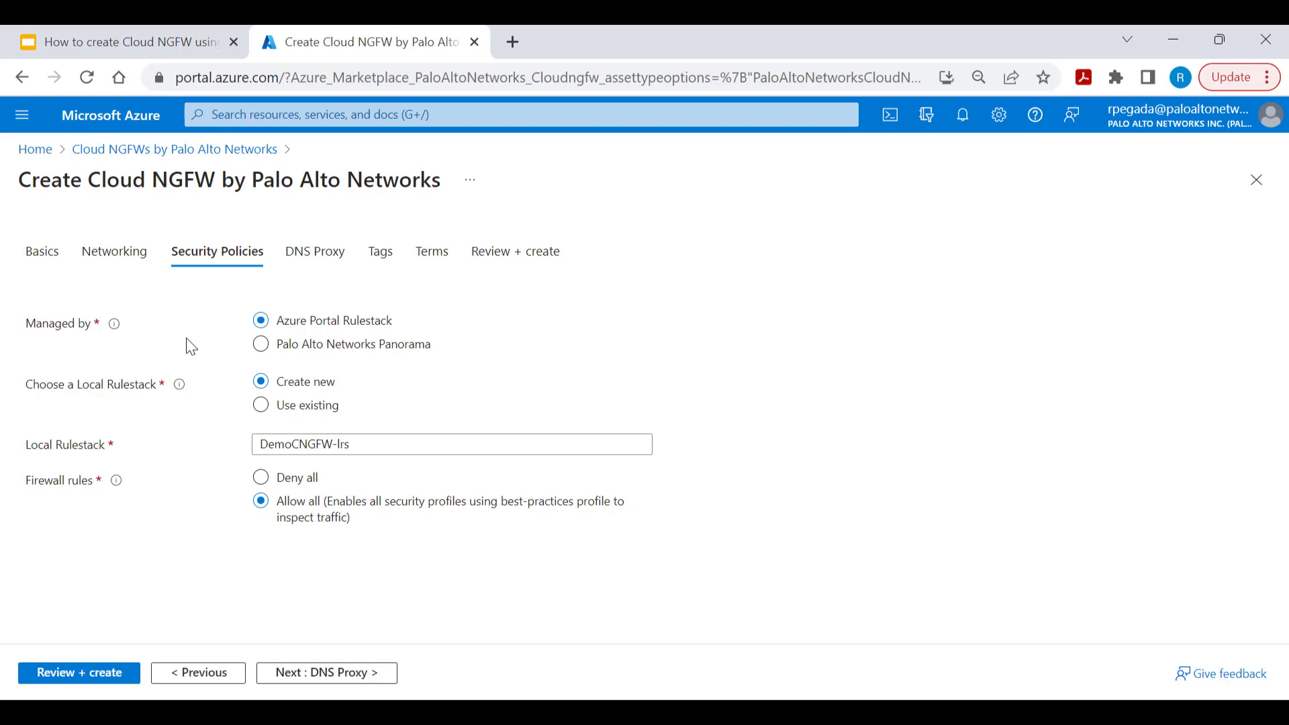
pyautogui.moveTo(300, 337)
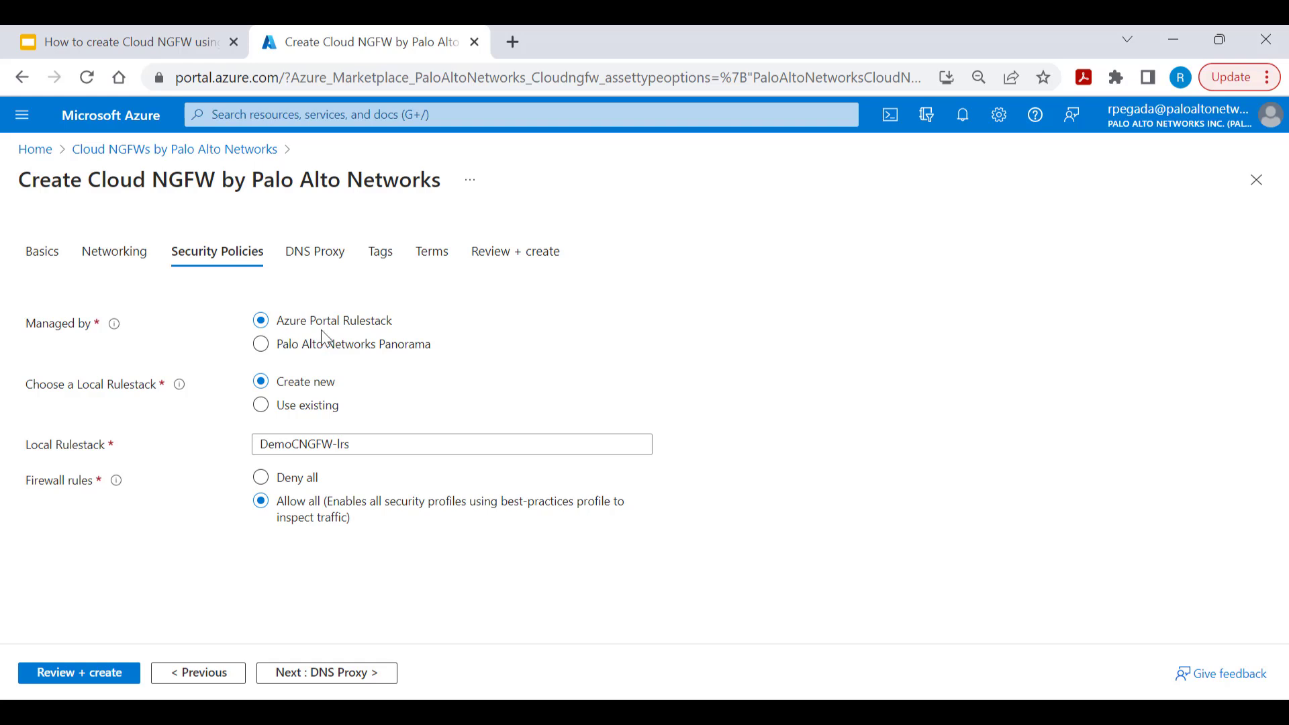
pyautogui.moveTo(333, 363)
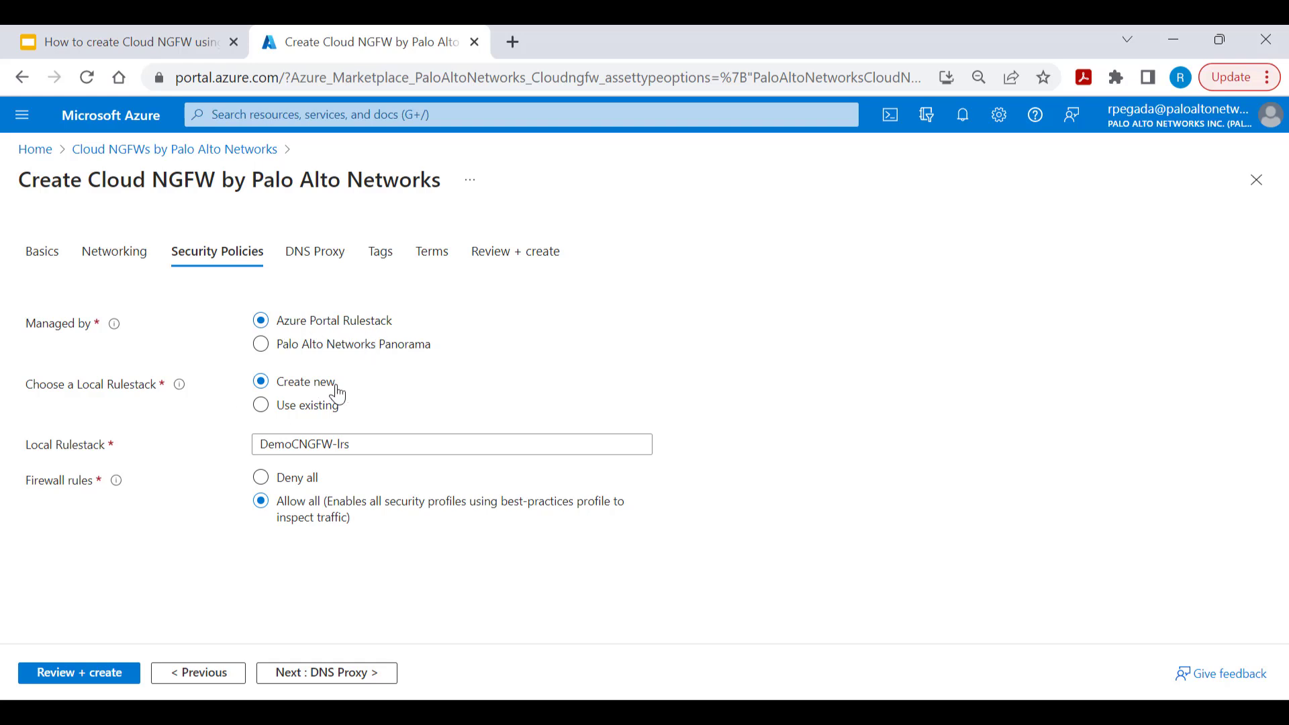
pyautogui.moveTo(392, 413)
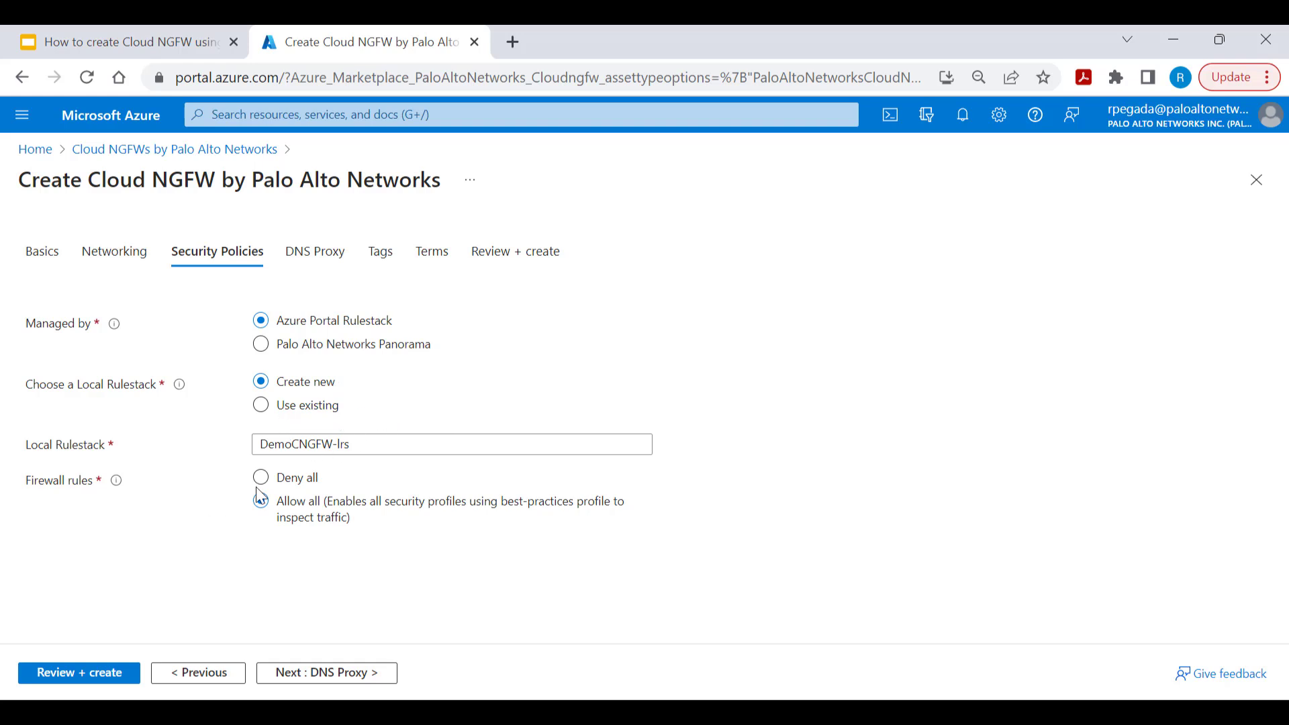
pyautogui.click(261, 501)
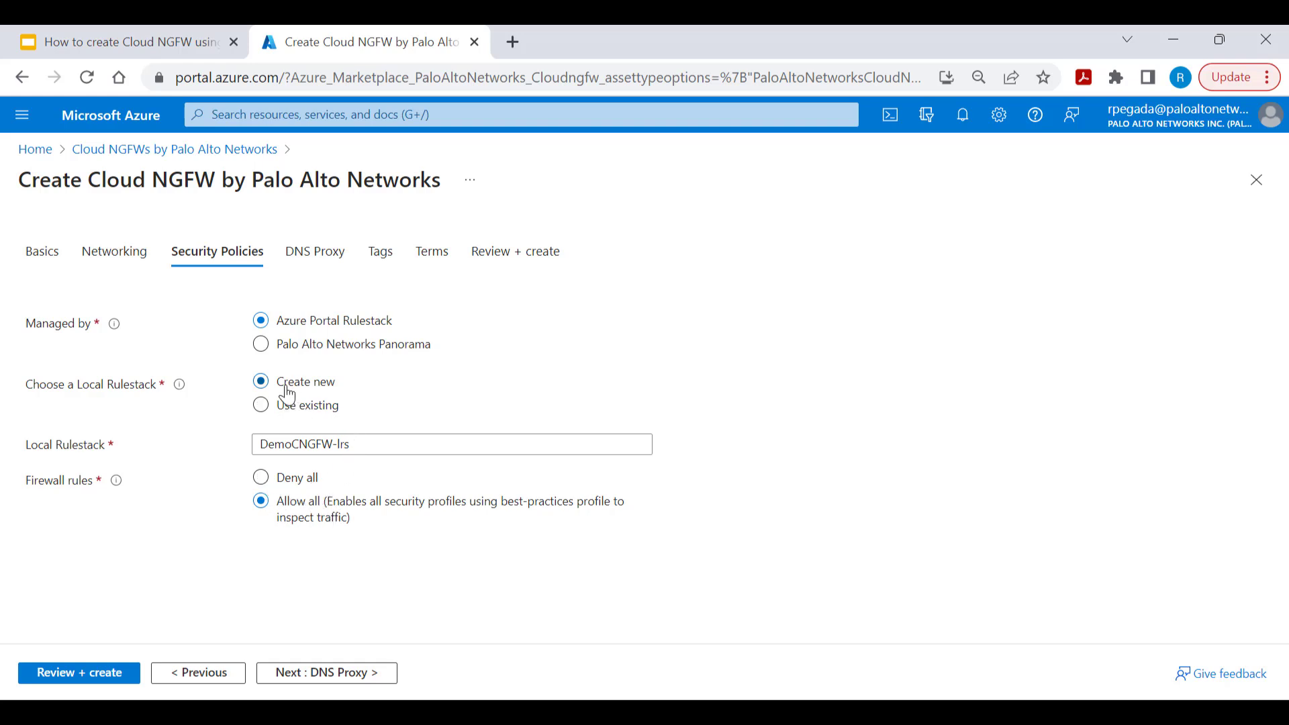
pyautogui.moveTo(419, 407)
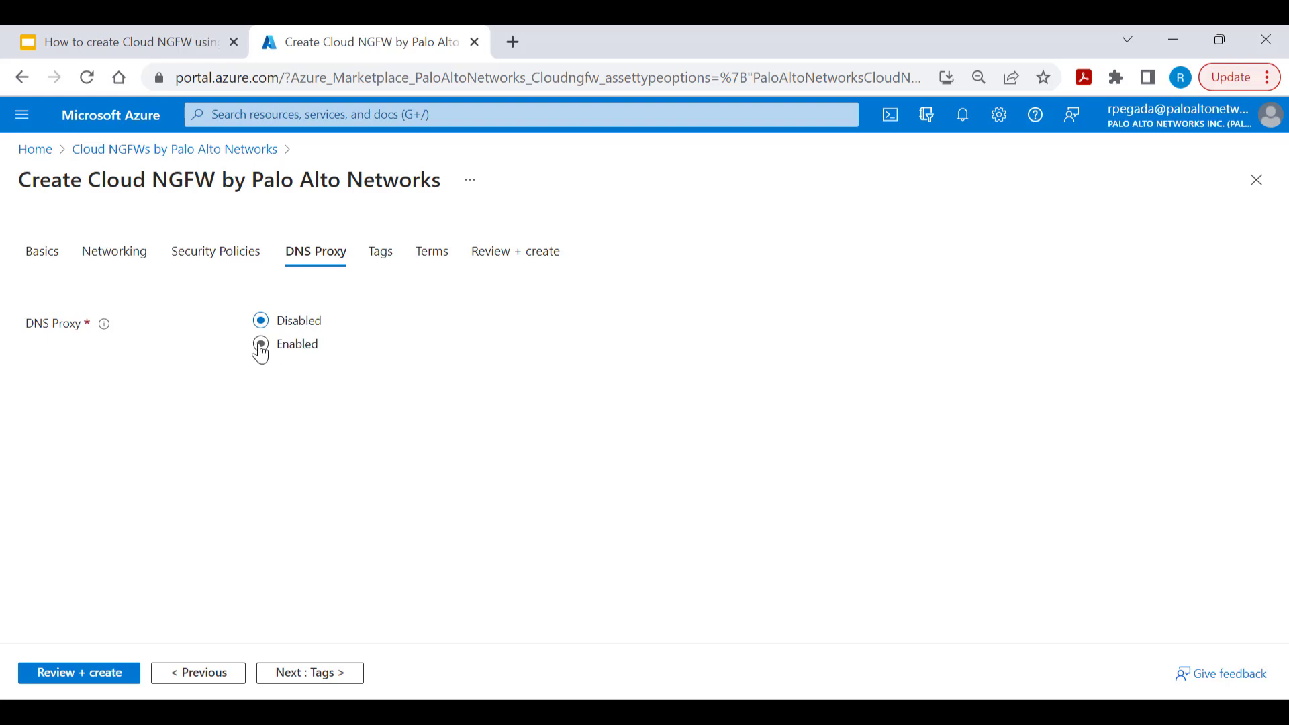
# Step: Enable DNS proxy with Azure-provided servers and proceed to Review + create
pyautogui.click(260, 344)
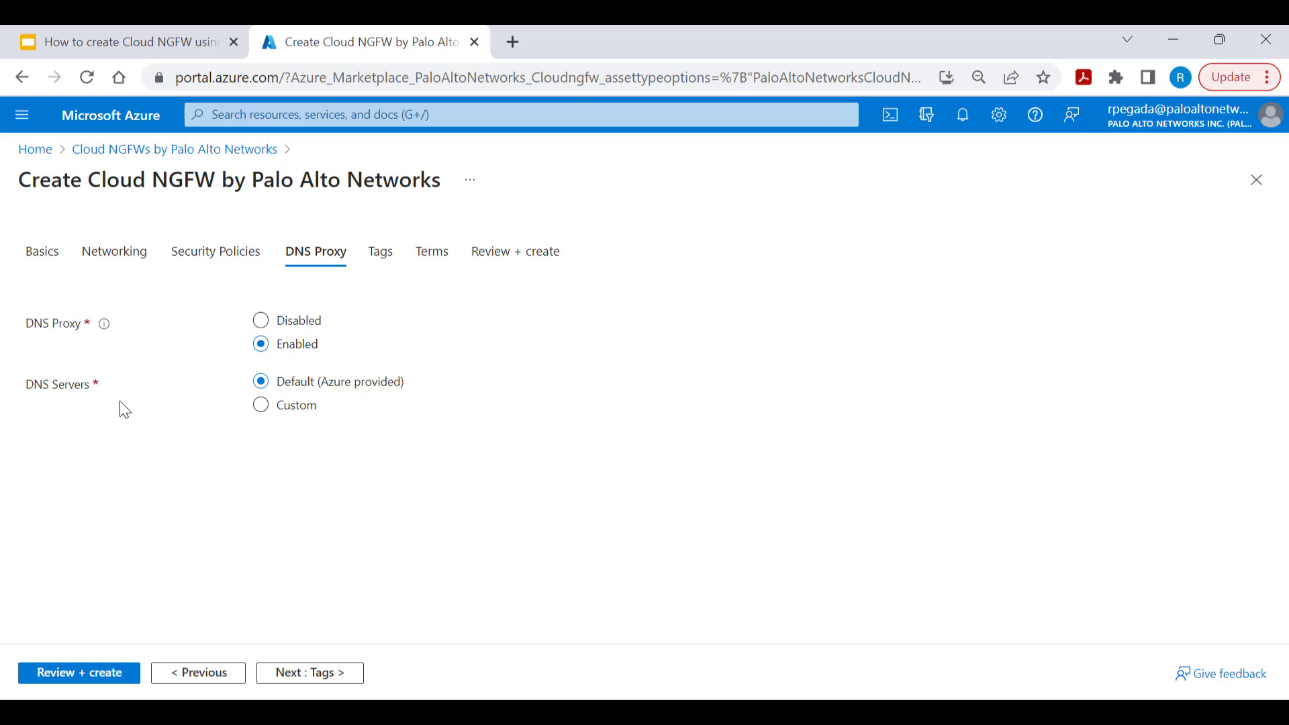
pyautogui.click(308, 673)
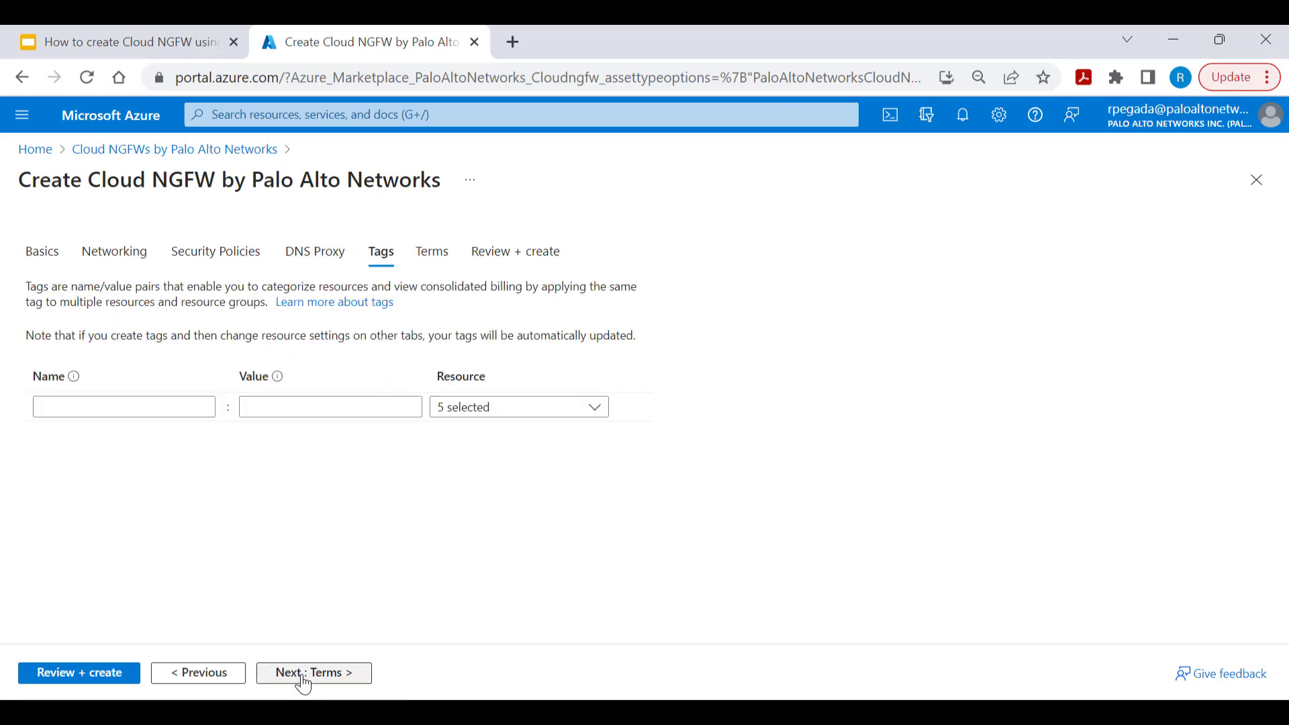
pyautogui.moveTo(556, 488)
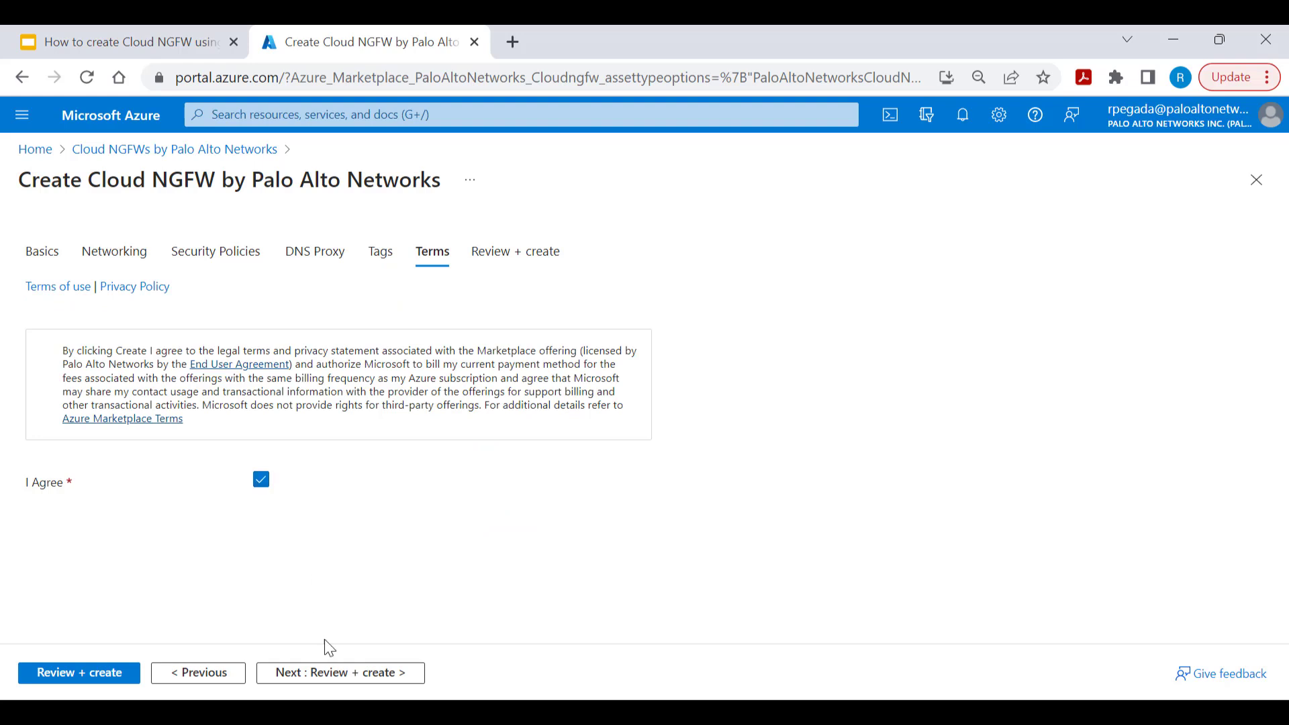
pyautogui.click(80, 673)
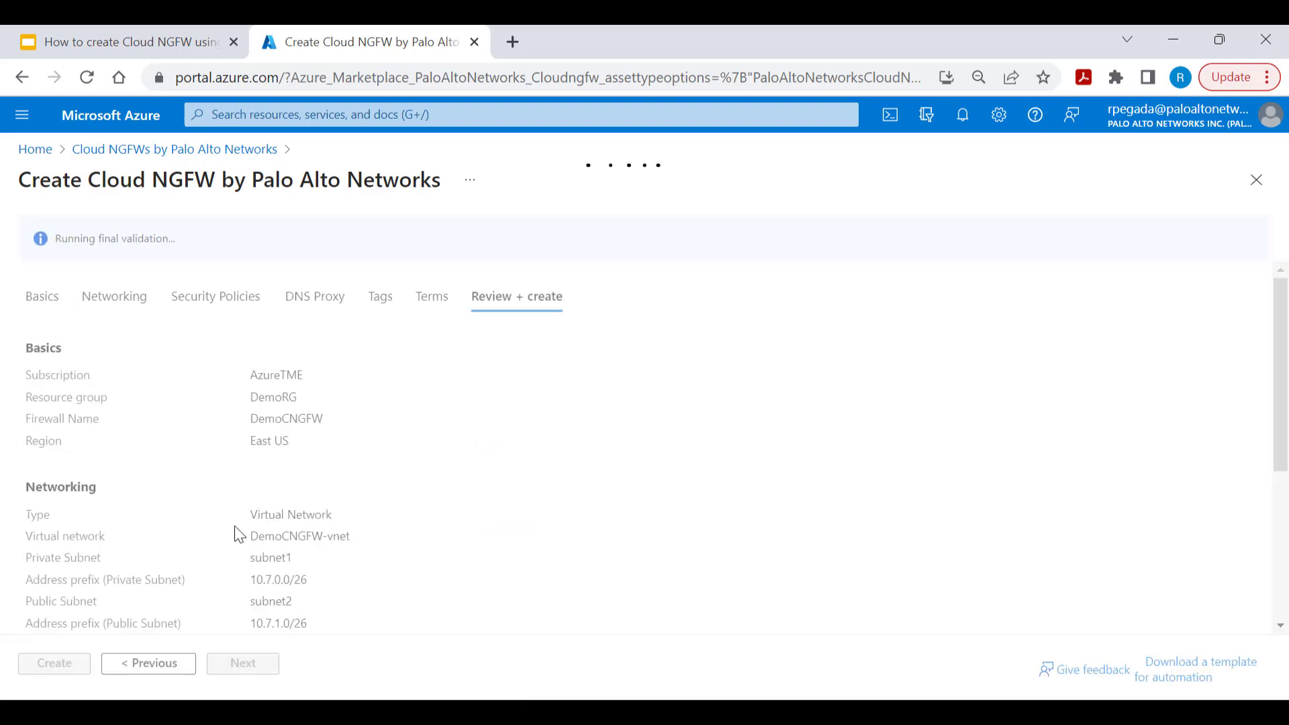
# Step: Submit the validated Cloud NGFW for deployment into DemoRG
pyautogui.click(54, 663)
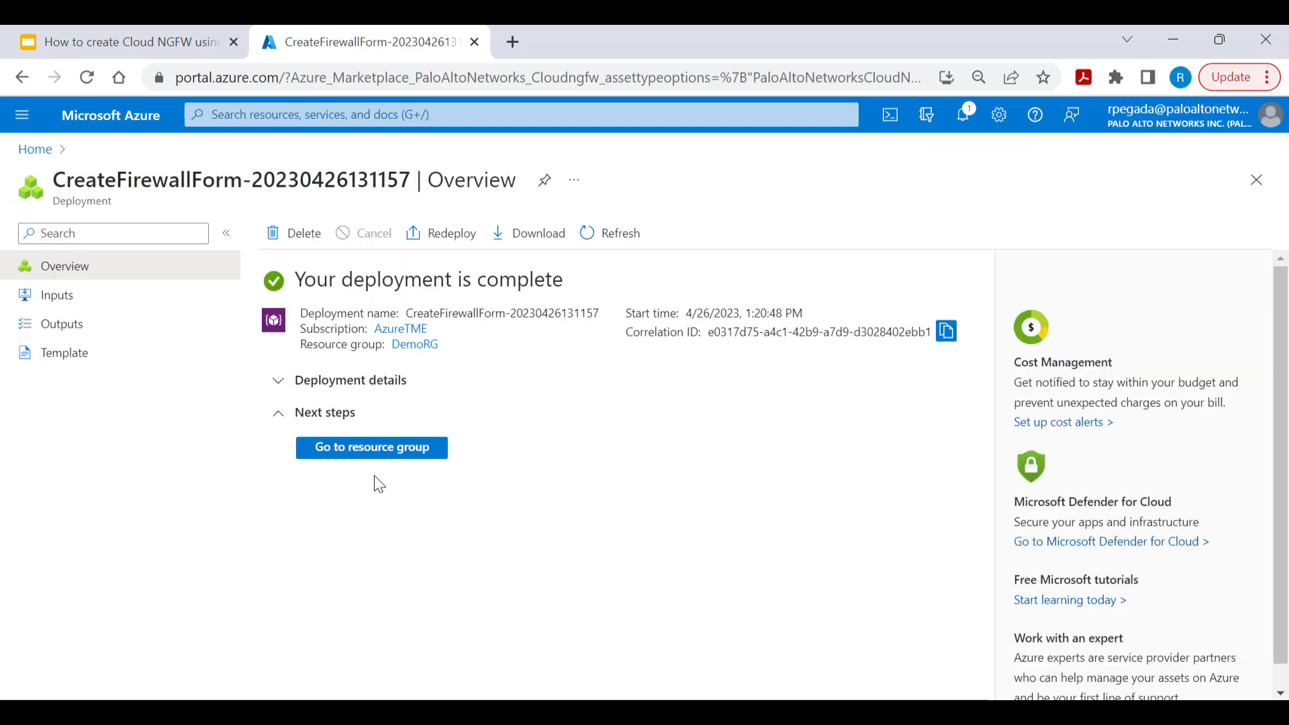
pyautogui.moveTo(371, 447)
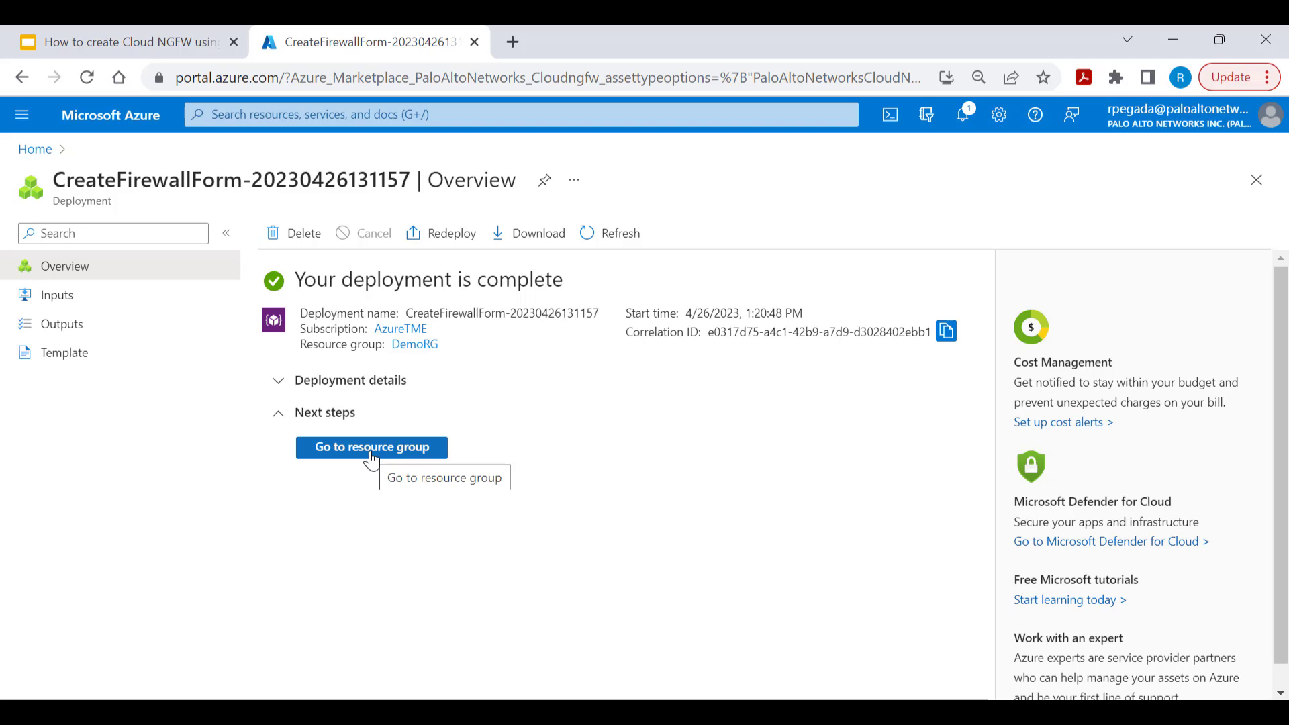
# Step: Open DemoRG and the DemoCNGFW overview showing IPs 4.236.136.117 and 10.7.0.4
pyautogui.click(371, 447)
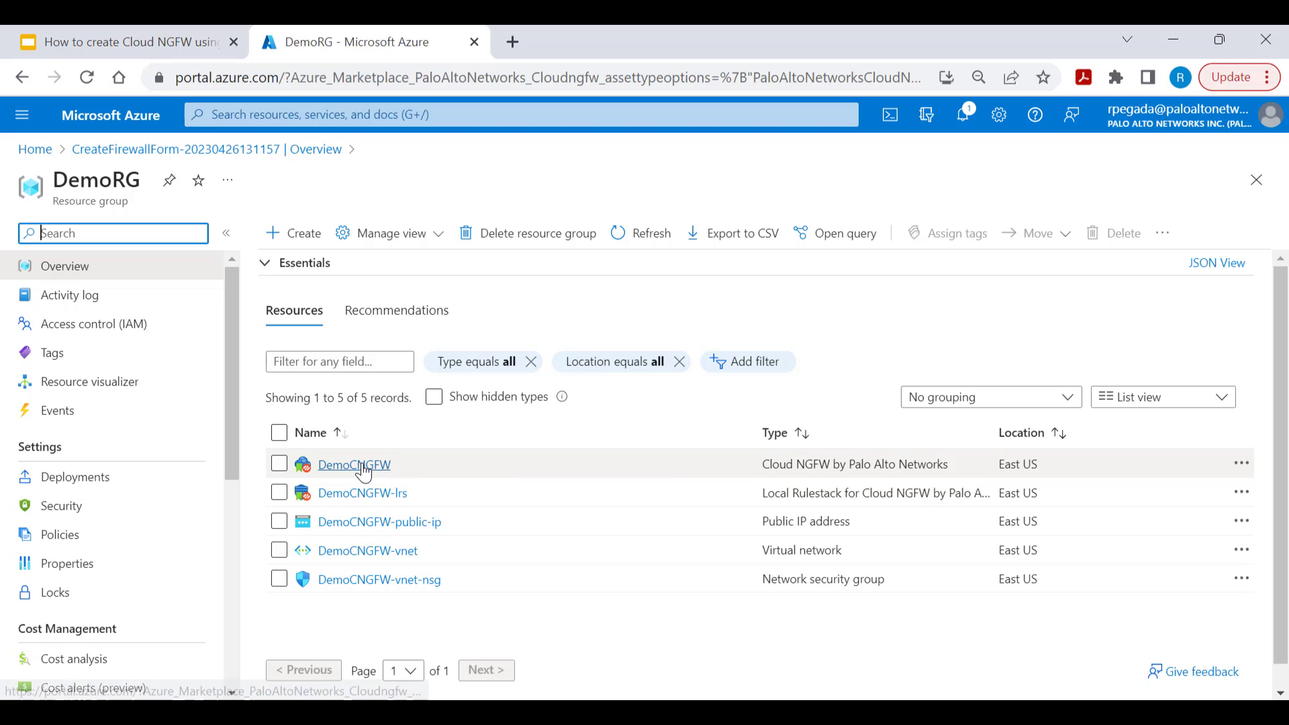
pyautogui.click(353, 465)
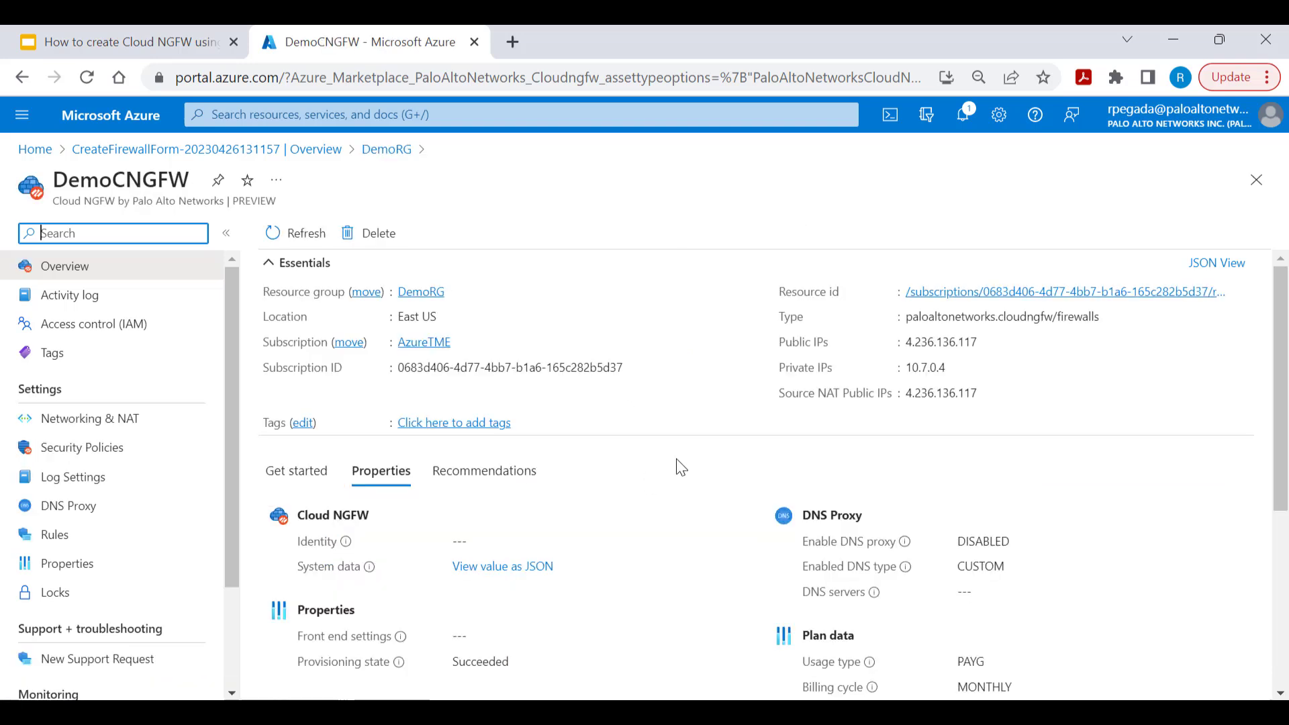
pyautogui.moveTo(791, 415)
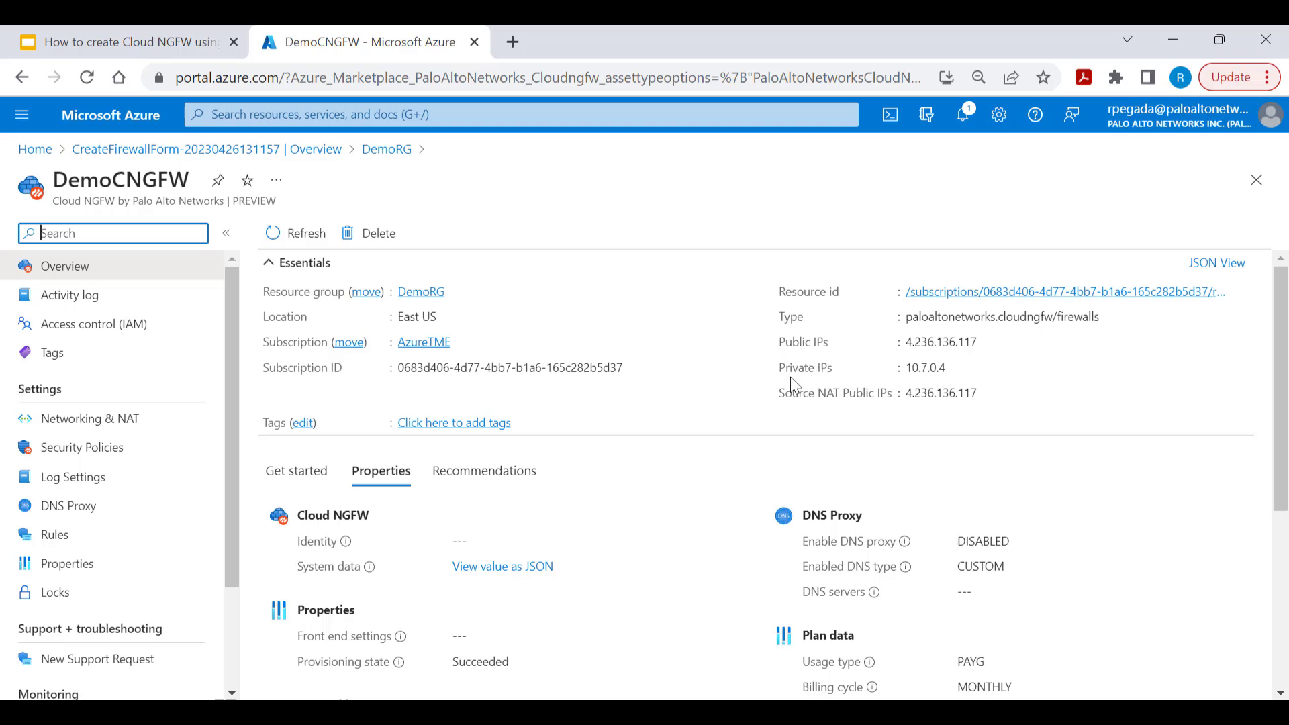
pyautogui.moveTo(894, 381)
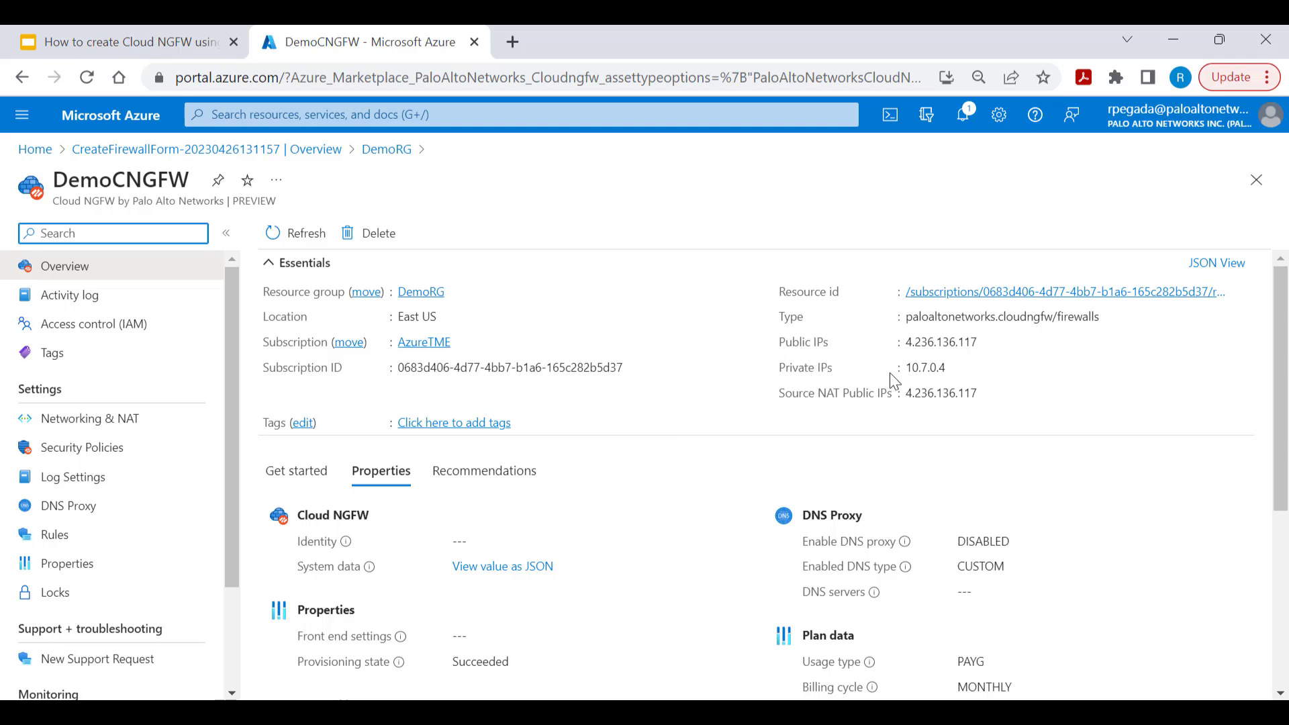
pyautogui.moveTo(705, 419)
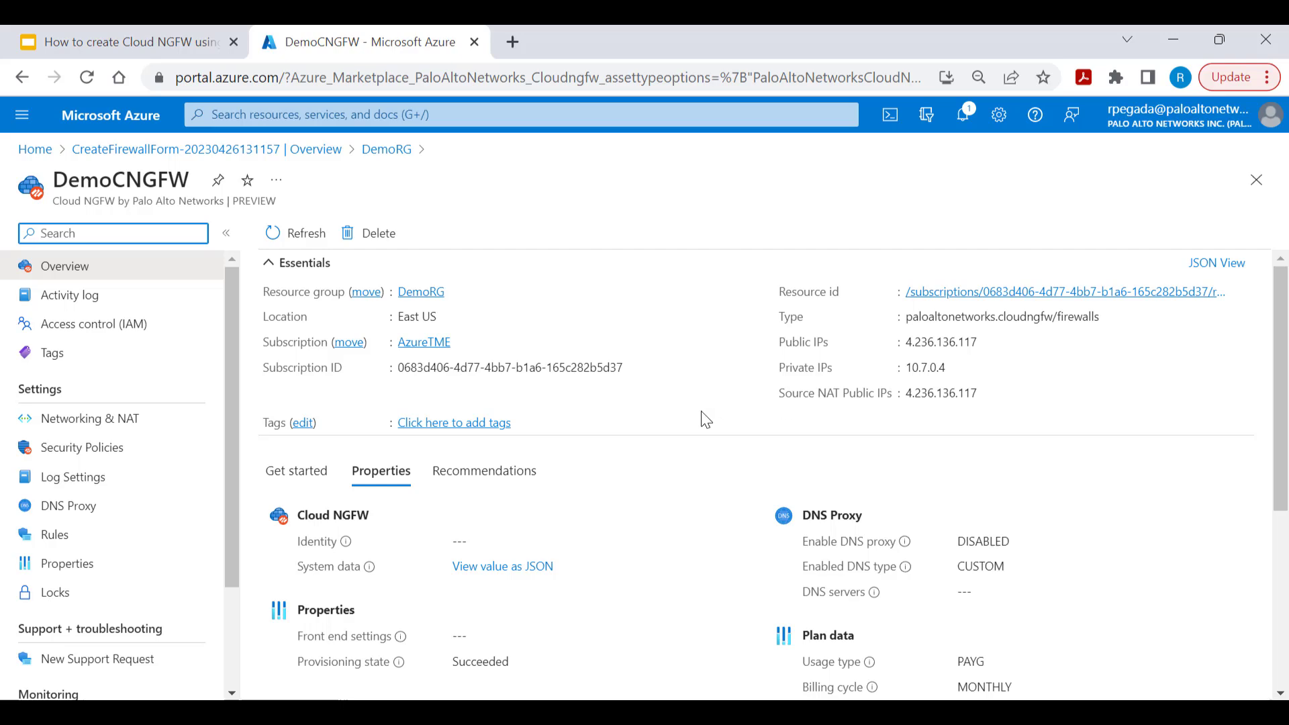